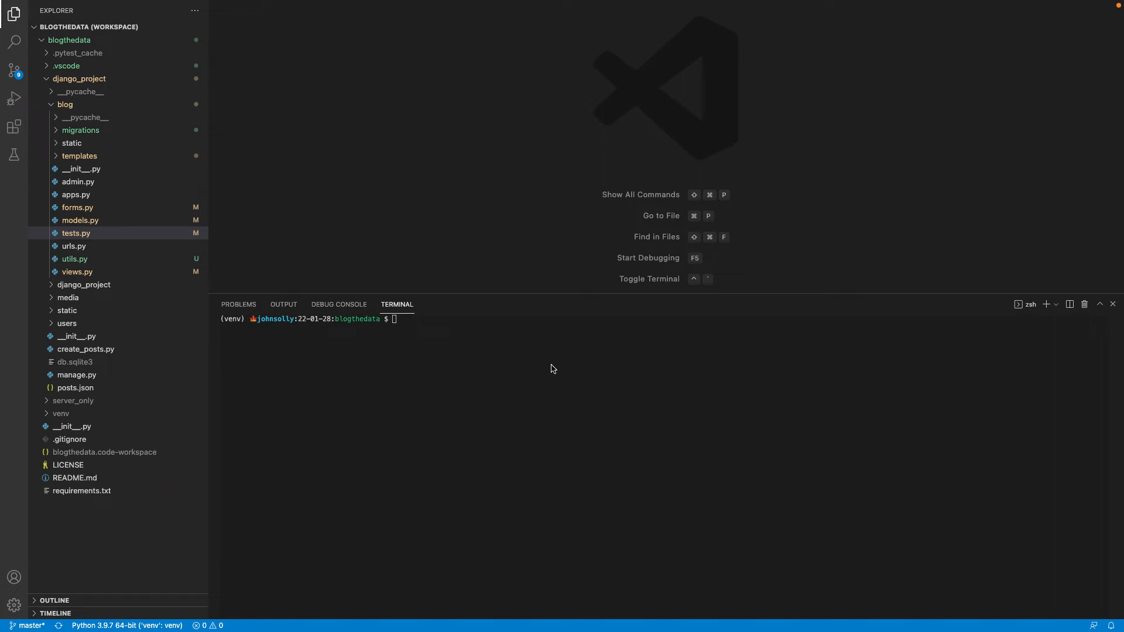
mouse_move(544, 371)
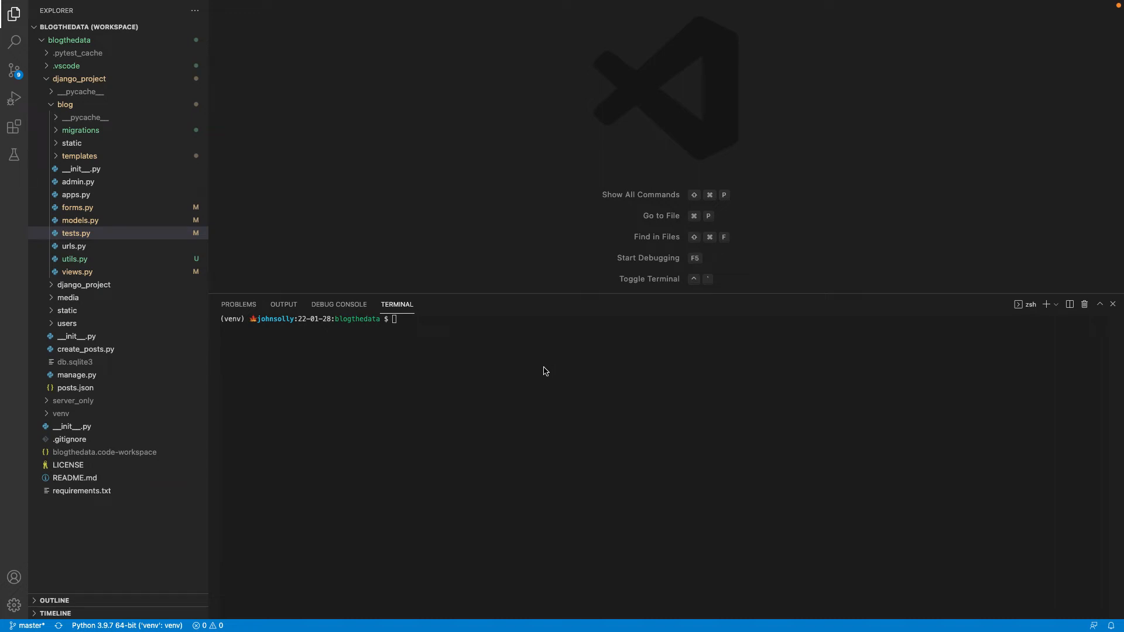
mouse_move(541, 366)
type("ls")
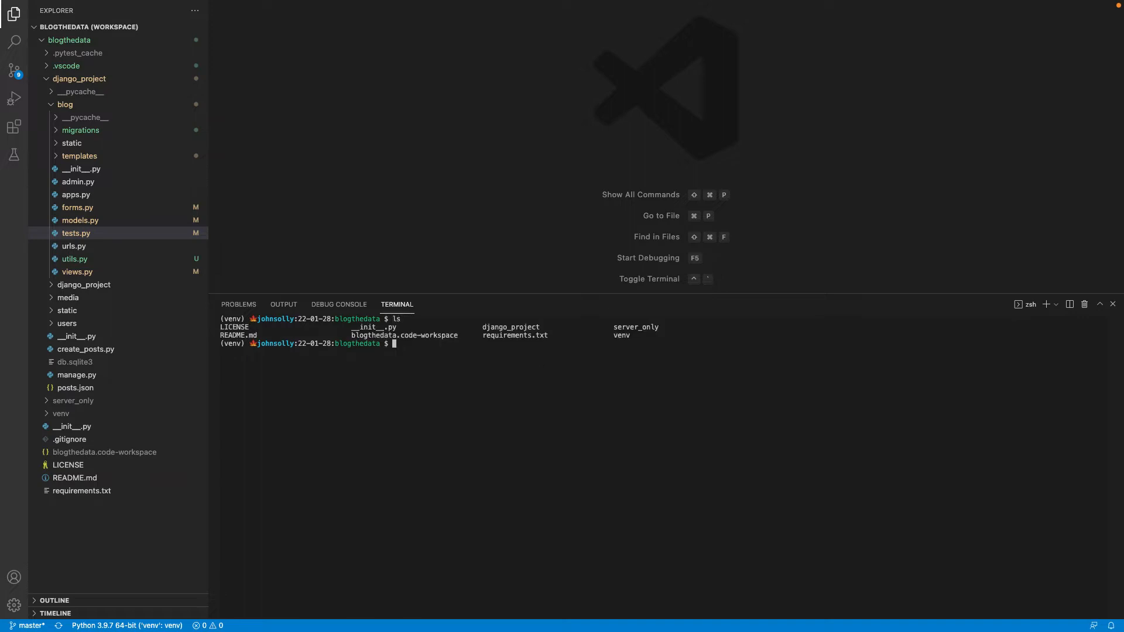
Step: Move into django_project and list its contents, then discard the half-typed python3 manage command
type("cd django_project")
type("ls")
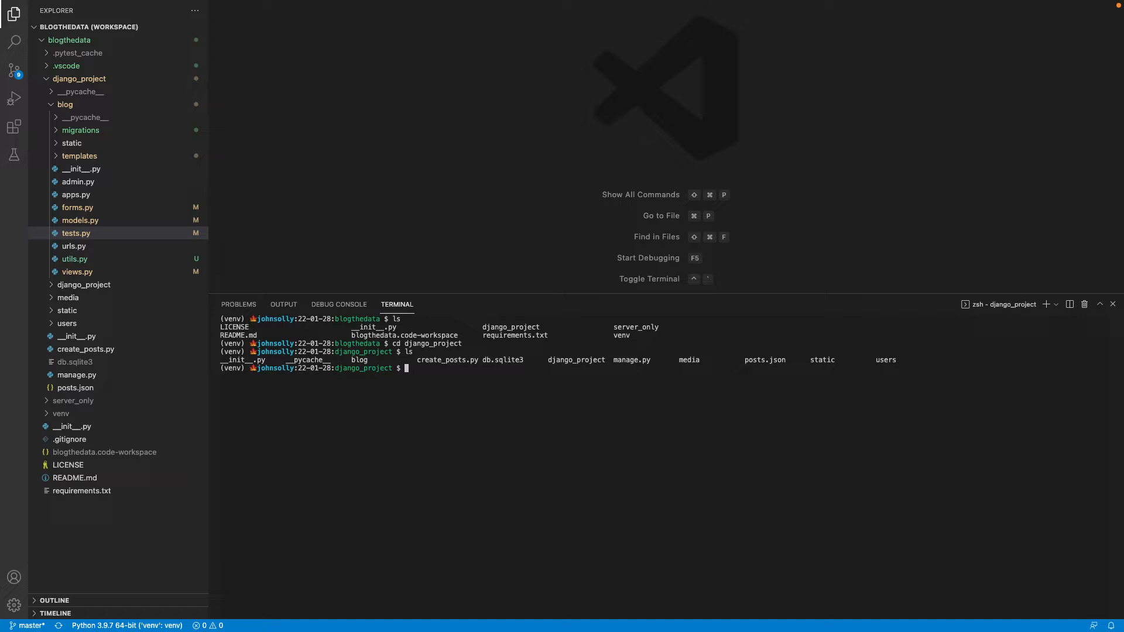
type("python3 man")
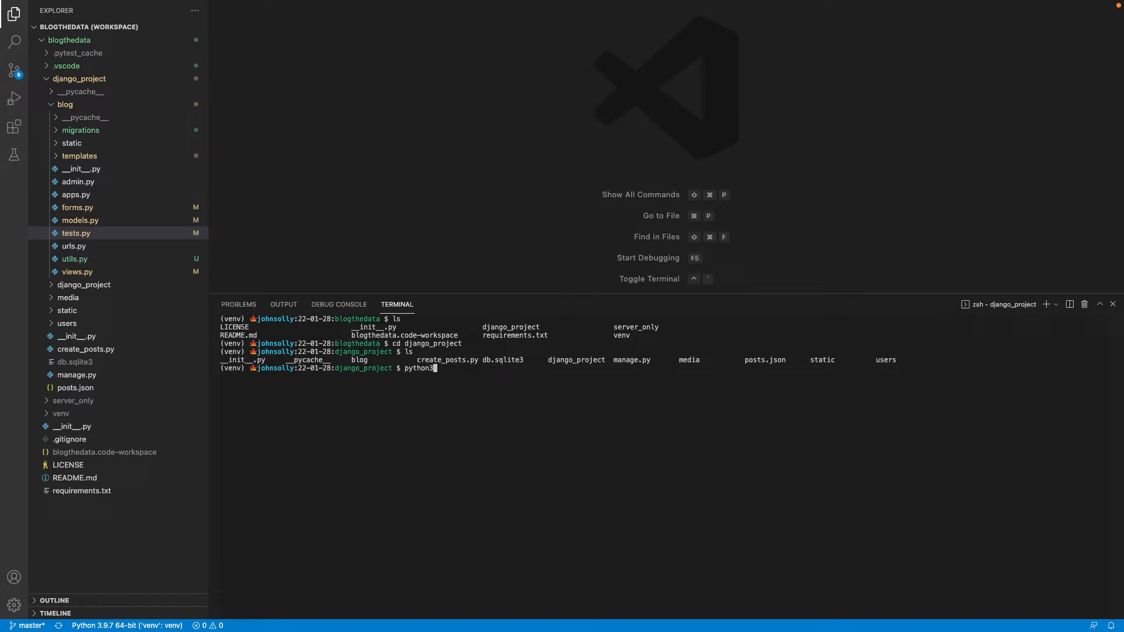
key("ctrl+c")
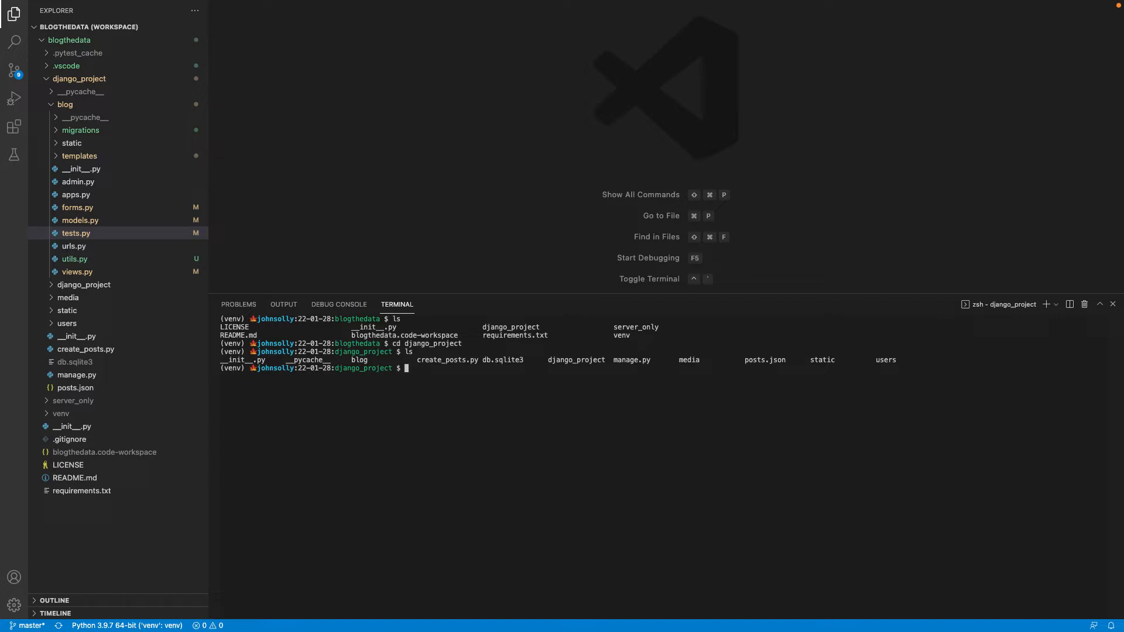
mouse_move(532, 375)
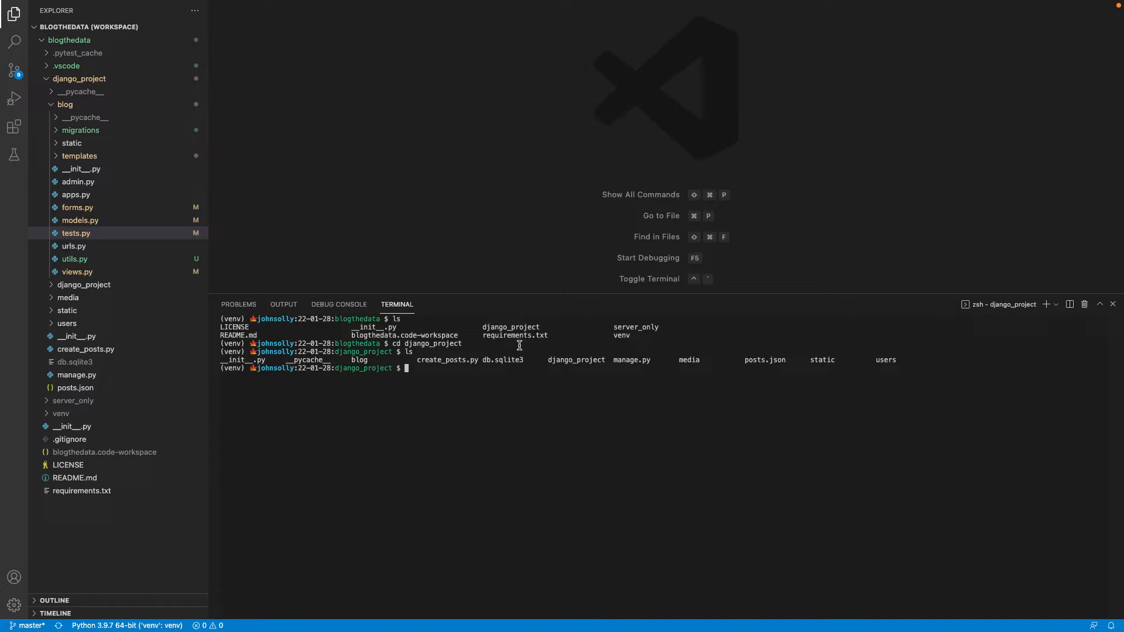
mouse_move(466, 343)
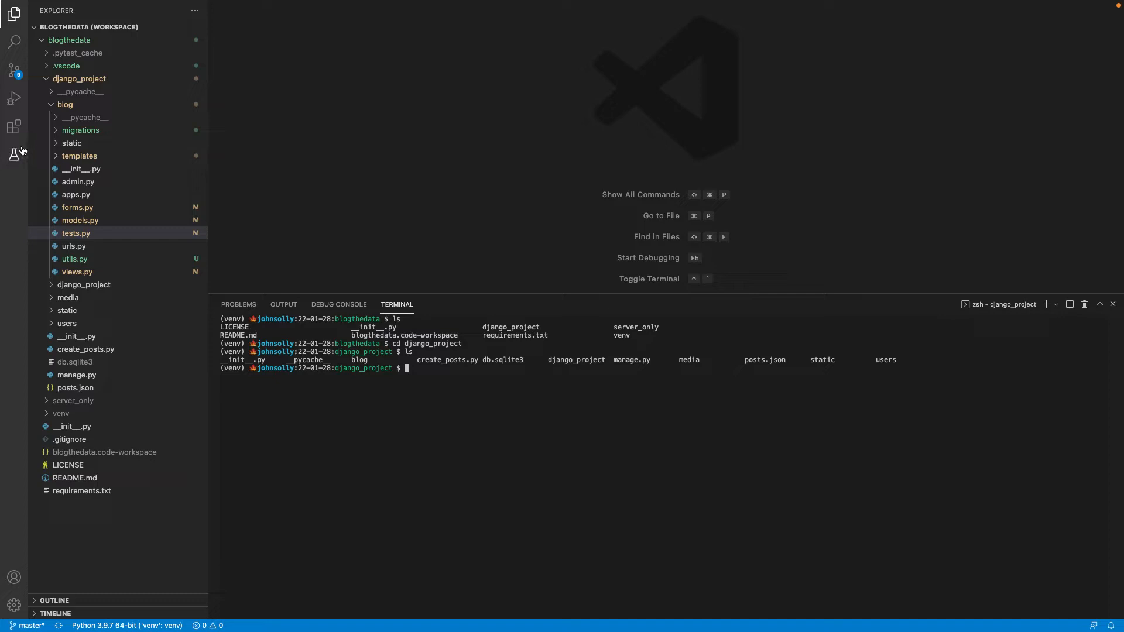
mouse_move(14, 154)
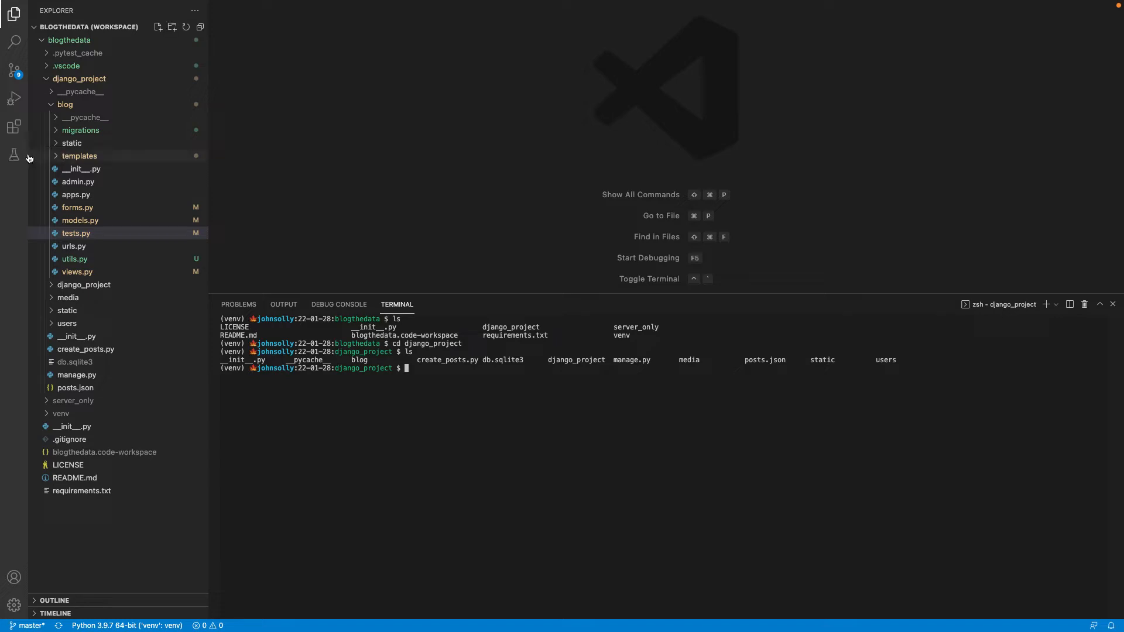
mouse_move(15, 155)
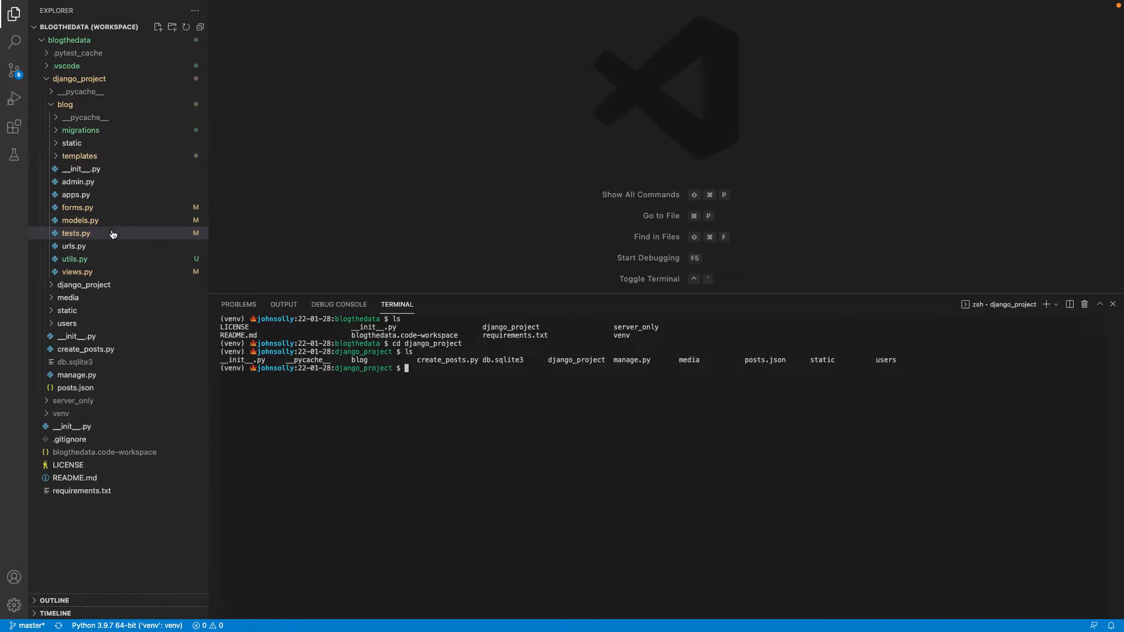
mouse_move(76, 233)
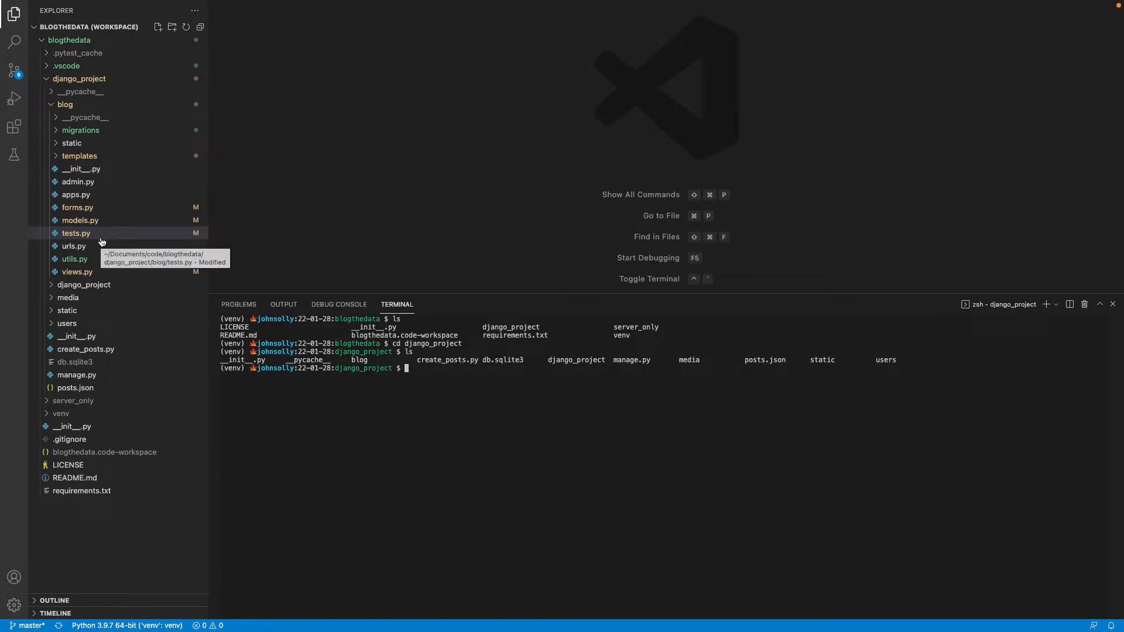
mouse_move(91, 235)
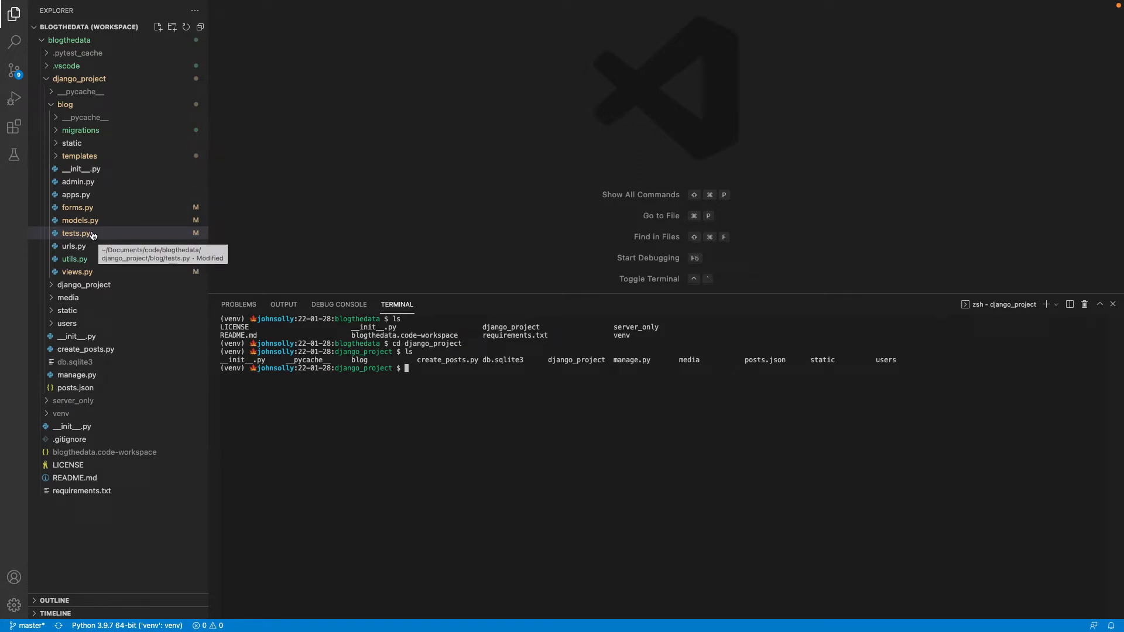
mouse_move(76, 246)
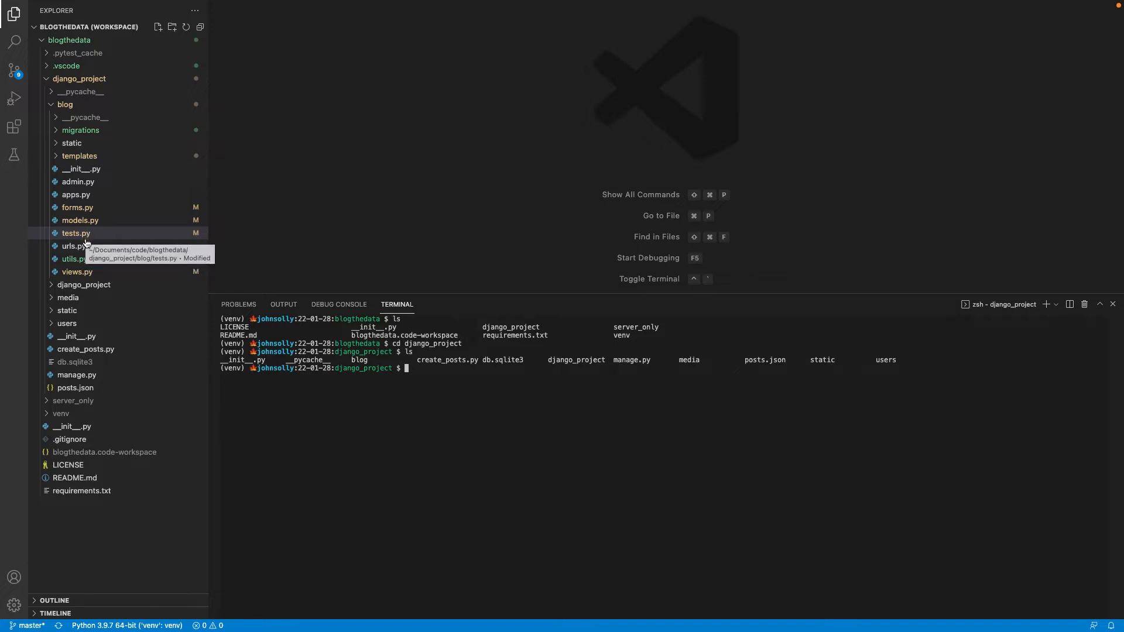
Step: Open tests.py to review the PostTestCase code, selecting all of it and then deselecting
left_click(76, 233)
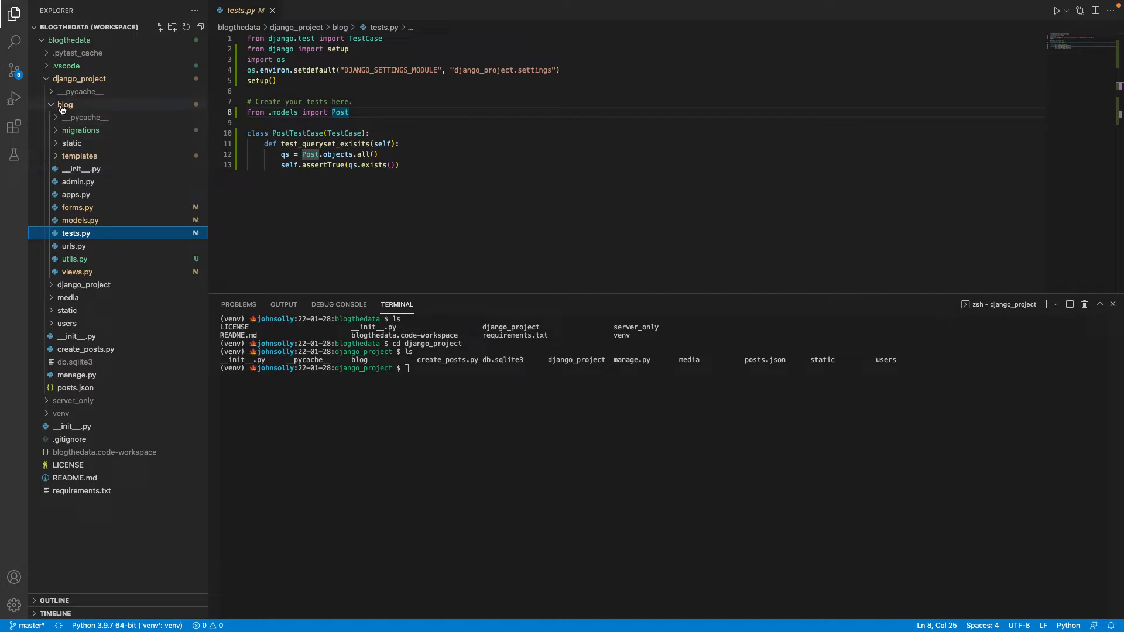
mouse_move(64, 105)
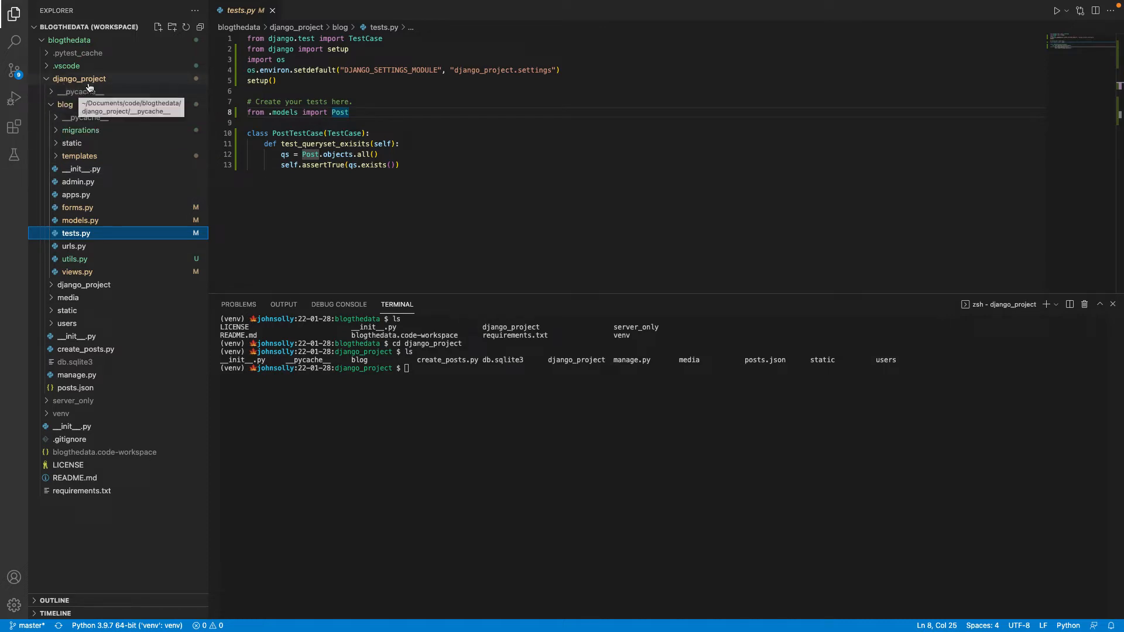
mouse_move(65, 104)
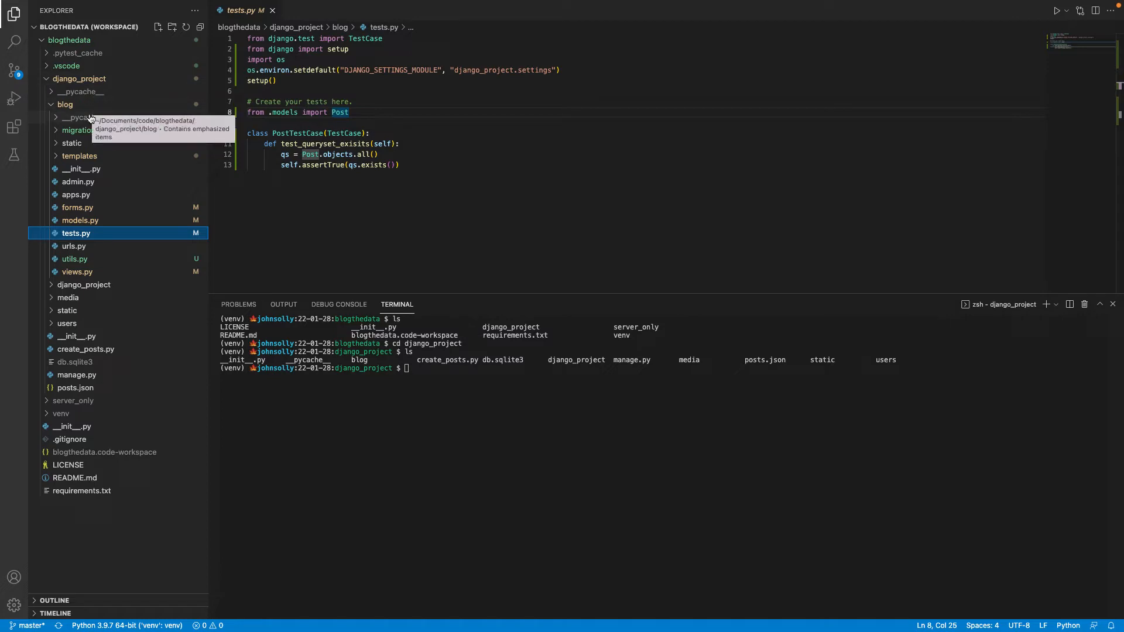
mouse_move(90, 208)
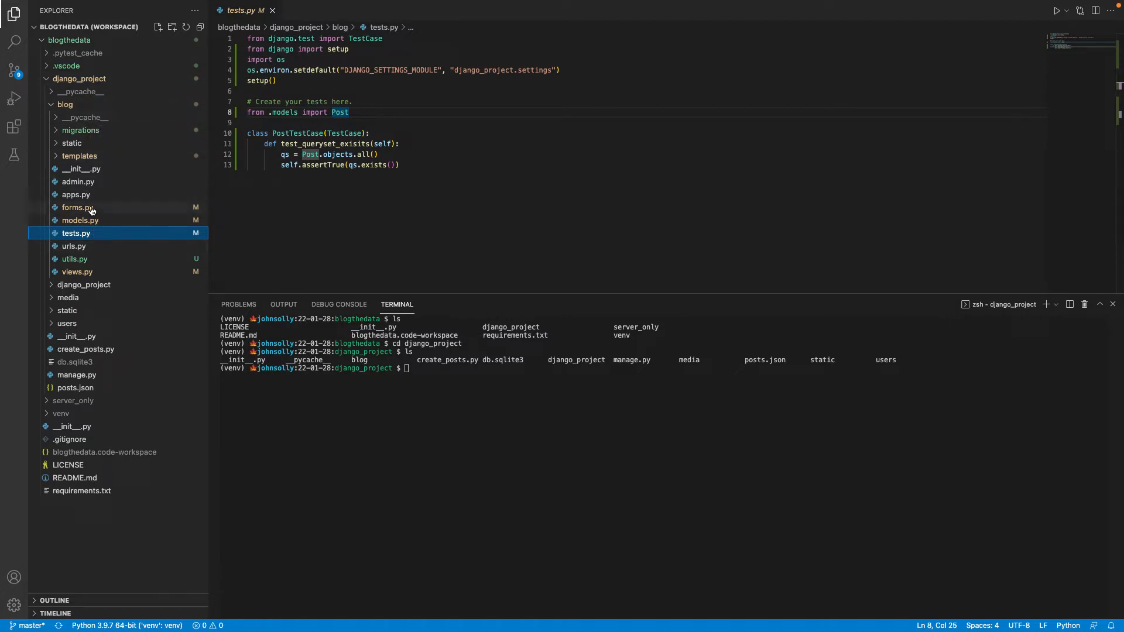
mouse_move(103, 211)
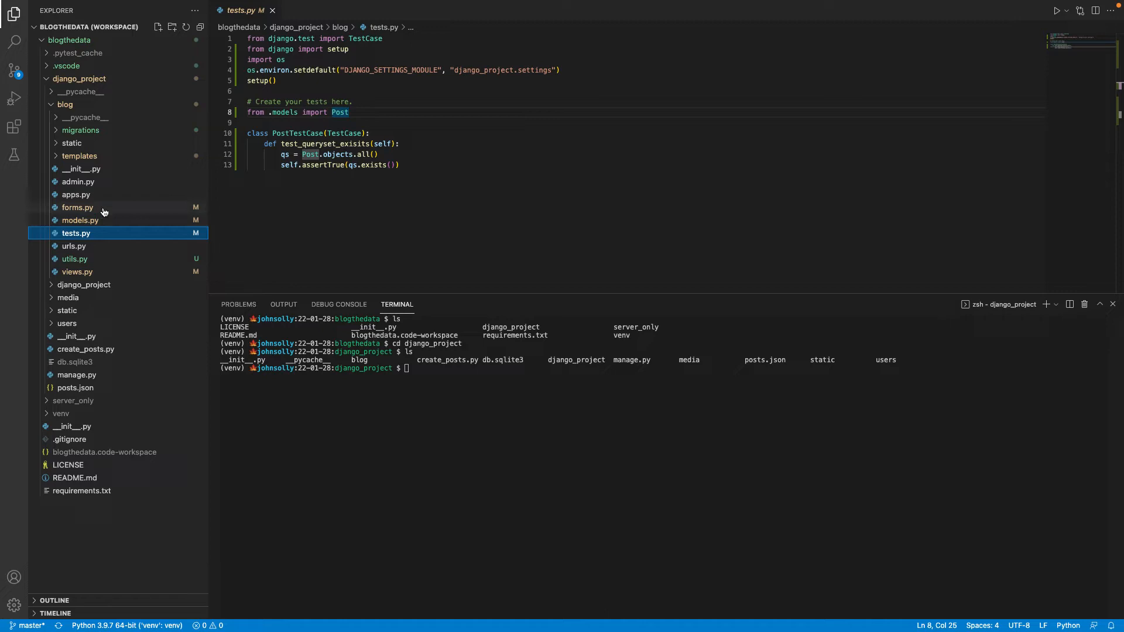
mouse_move(96, 238)
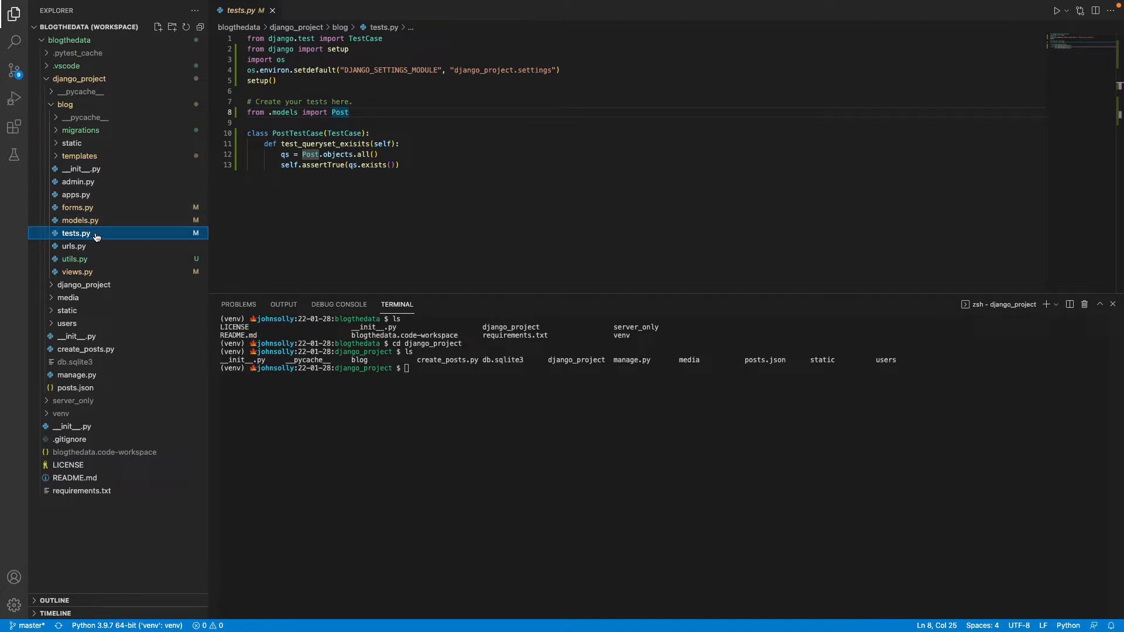
mouse_move(92, 243)
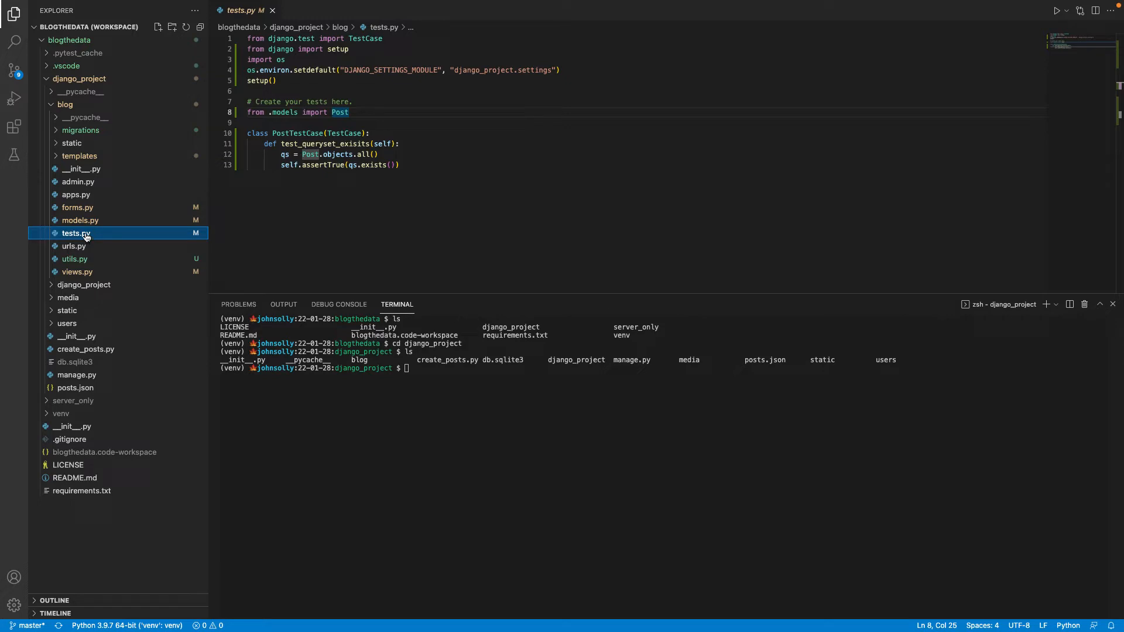
mouse_move(463, 179)
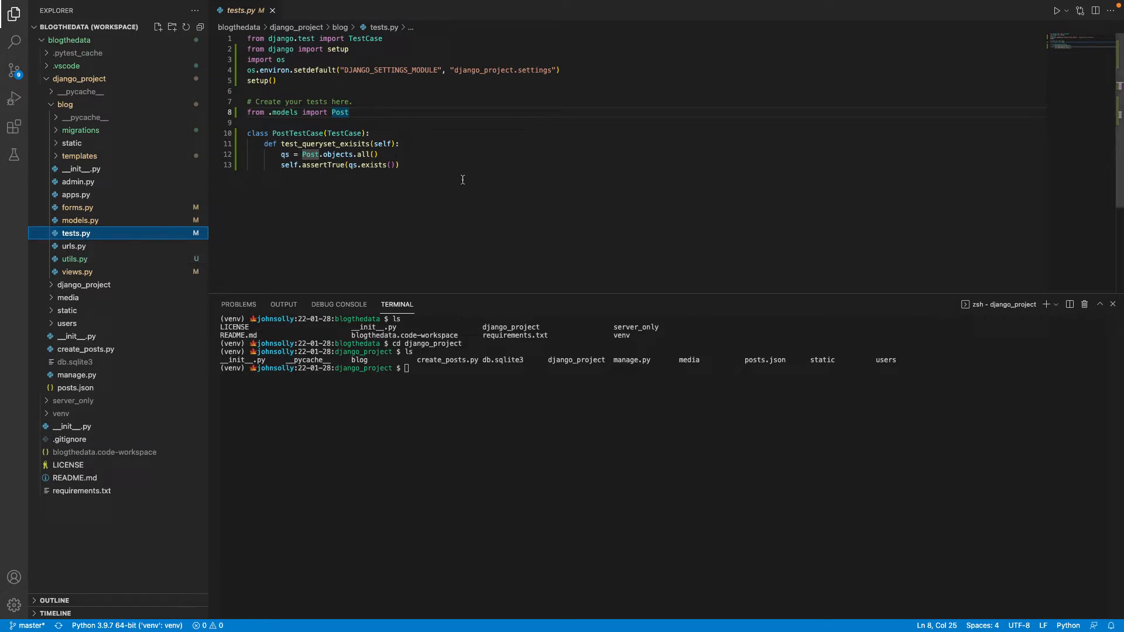
key("ctrl+a")
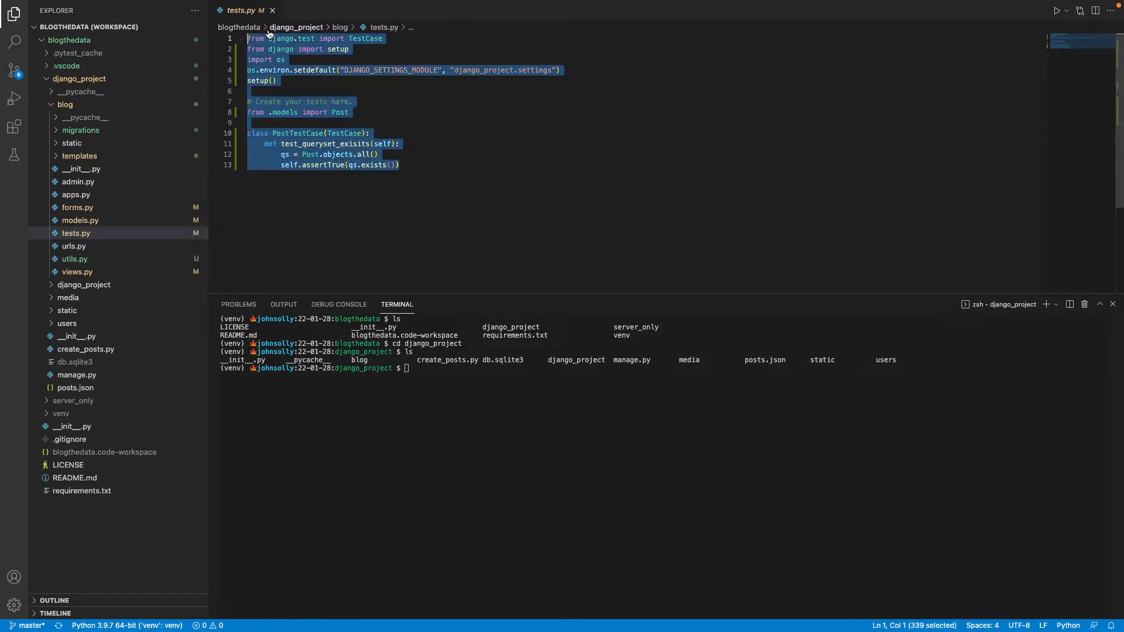
left_click(400, 143)
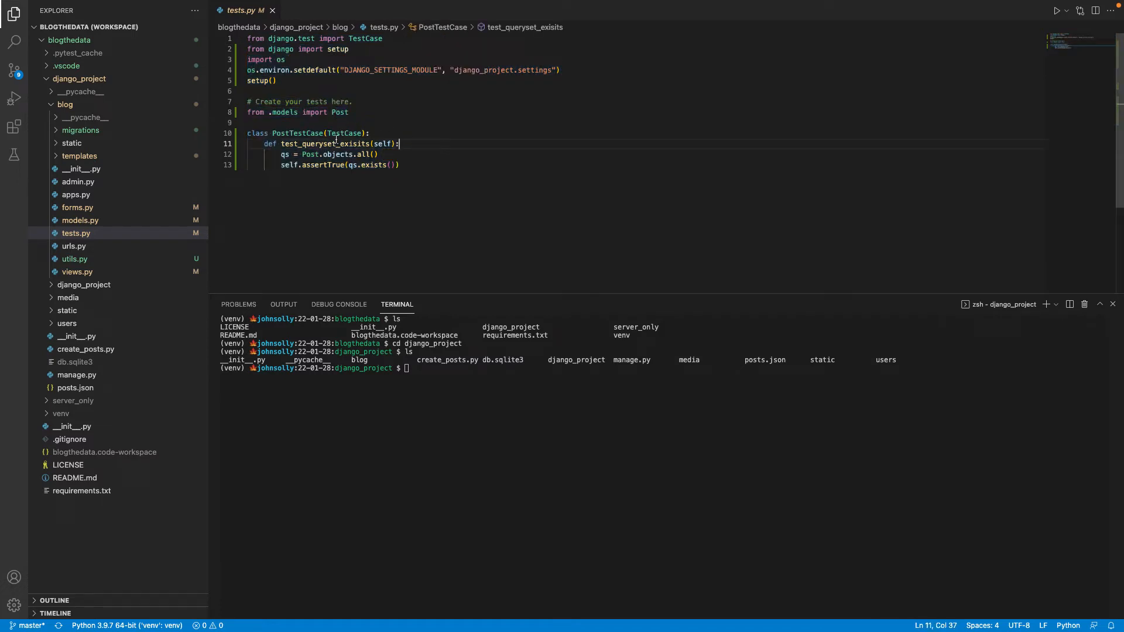
mouse_move(373, 164)
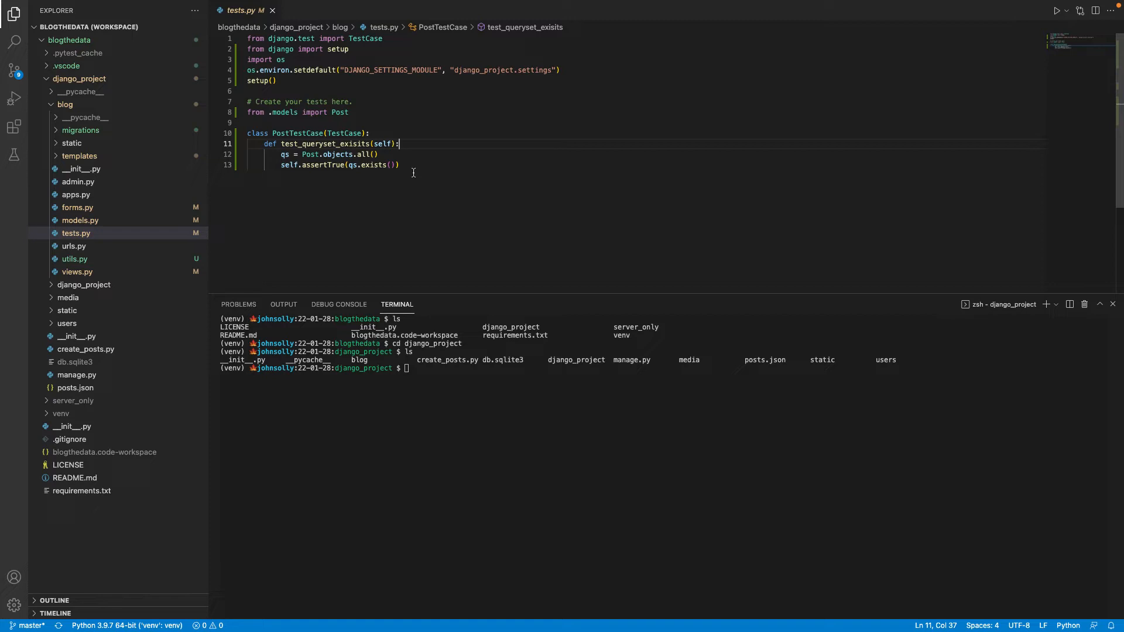
mouse_move(413, 172)
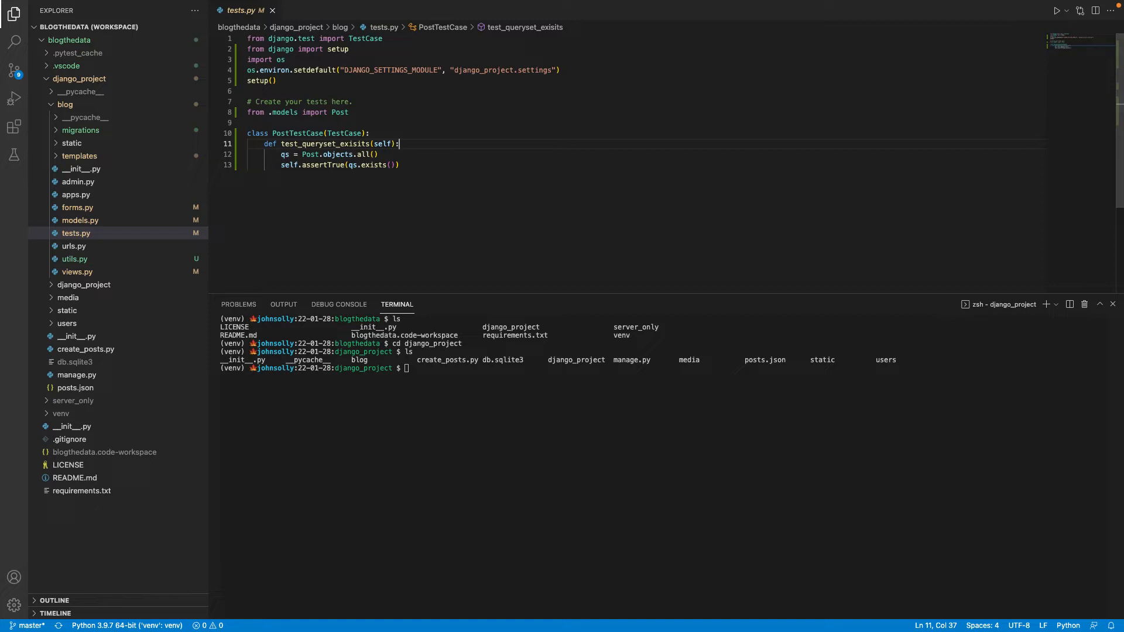
Step: Open the blog app's models.py and scroll to the Post model's fields
left_click(80, 220)
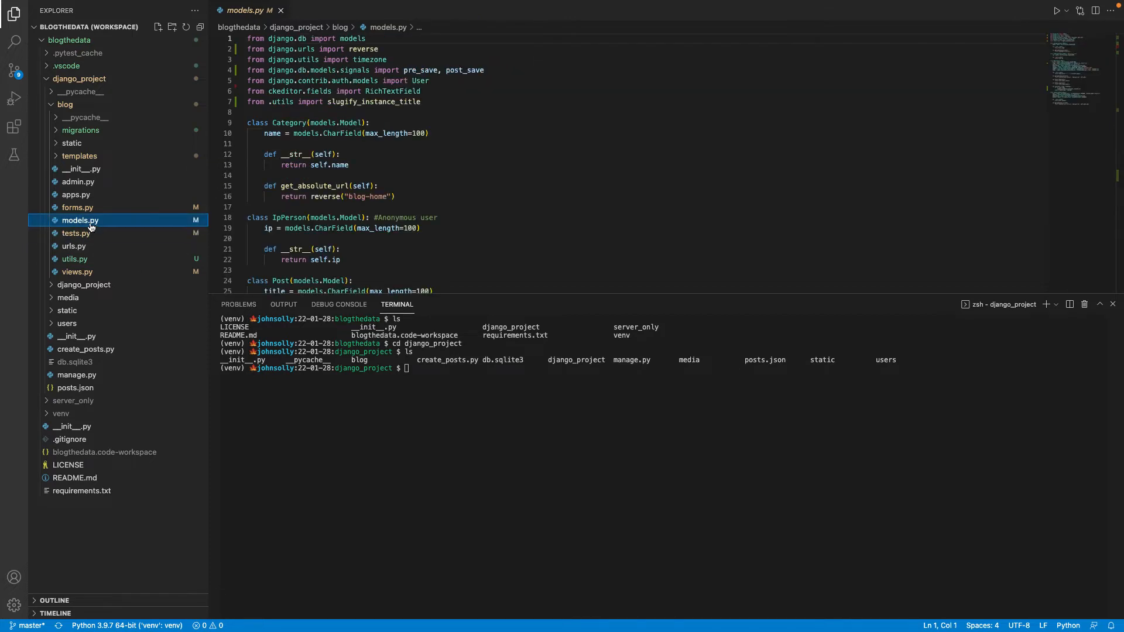
scroll("down", 3)
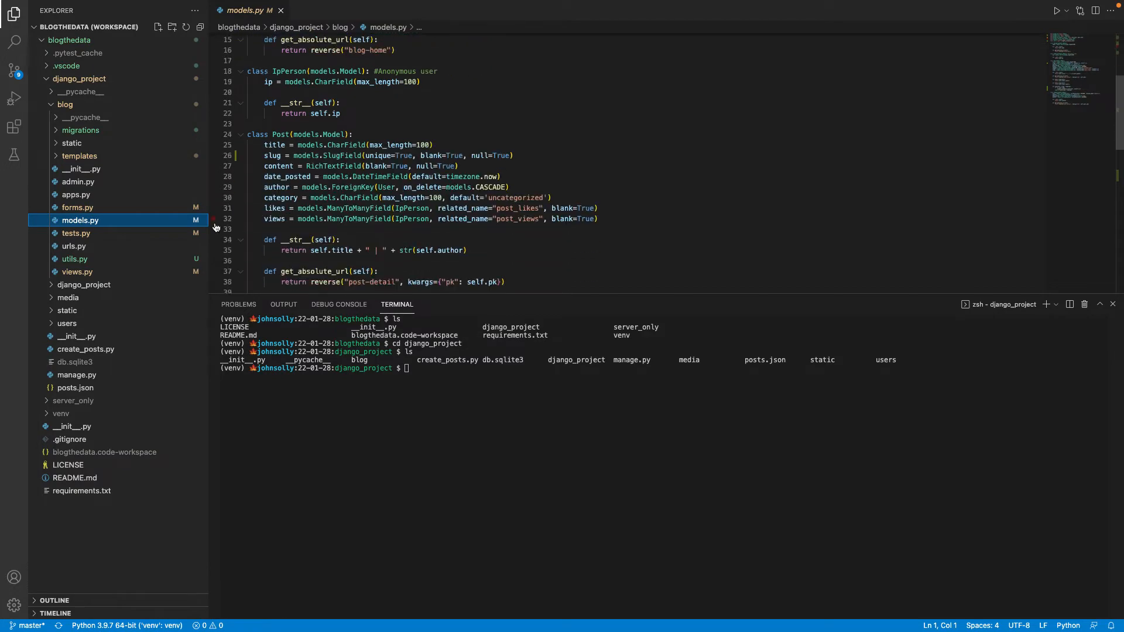
mouse_move(343, 218)
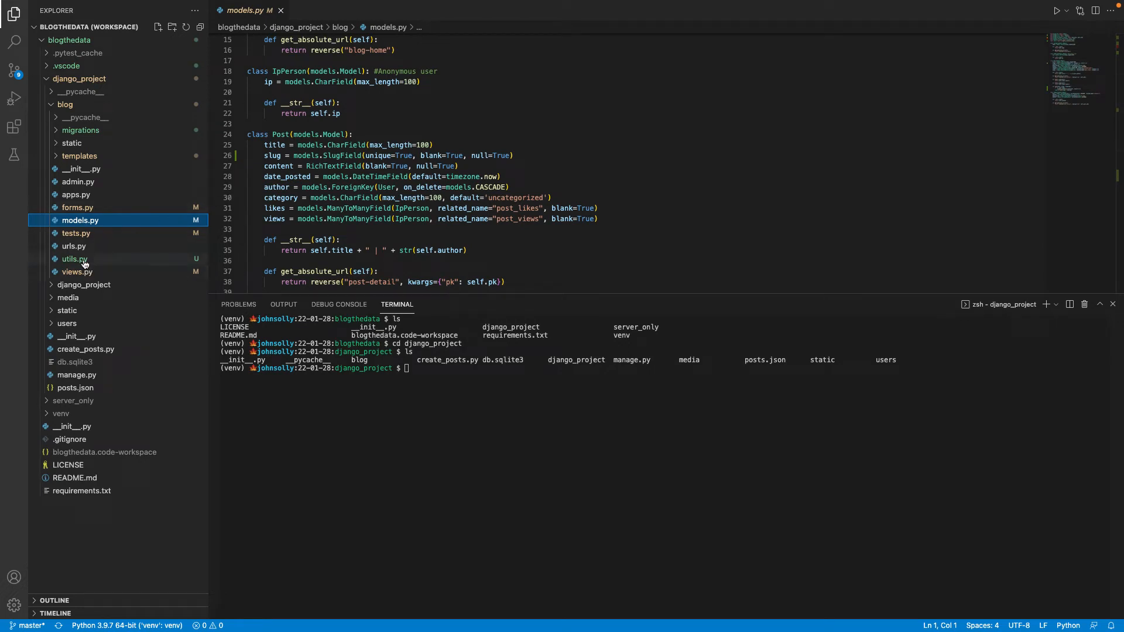
mouse_move(76, 242)
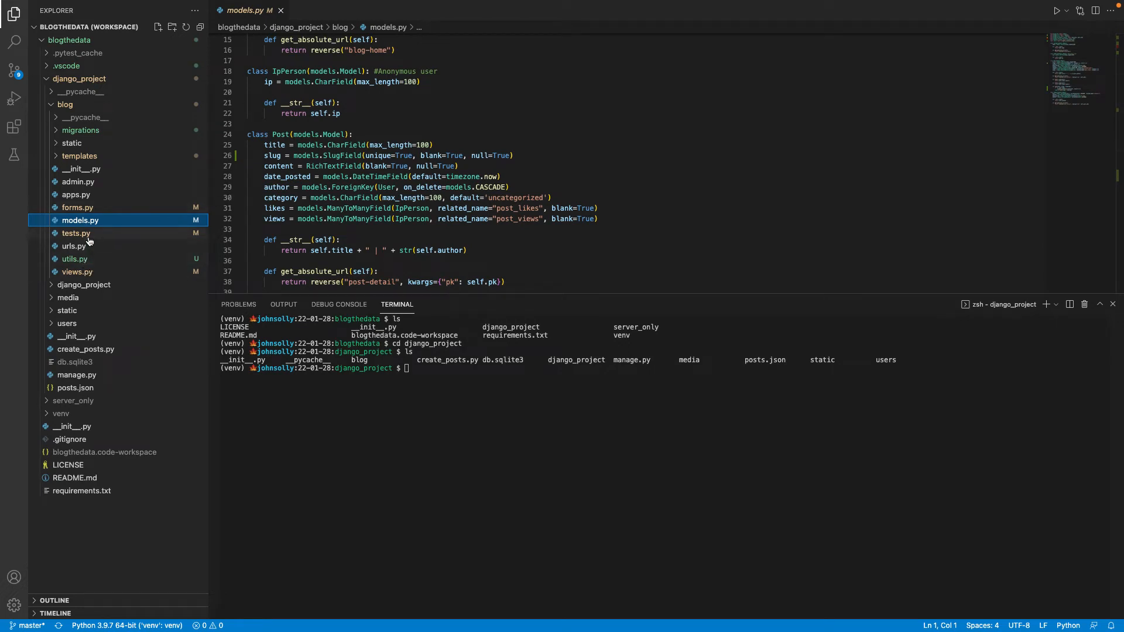
Step: Return to tests.py to fix the misspelled test_queryset_exisits method name
left_click(76, 233)
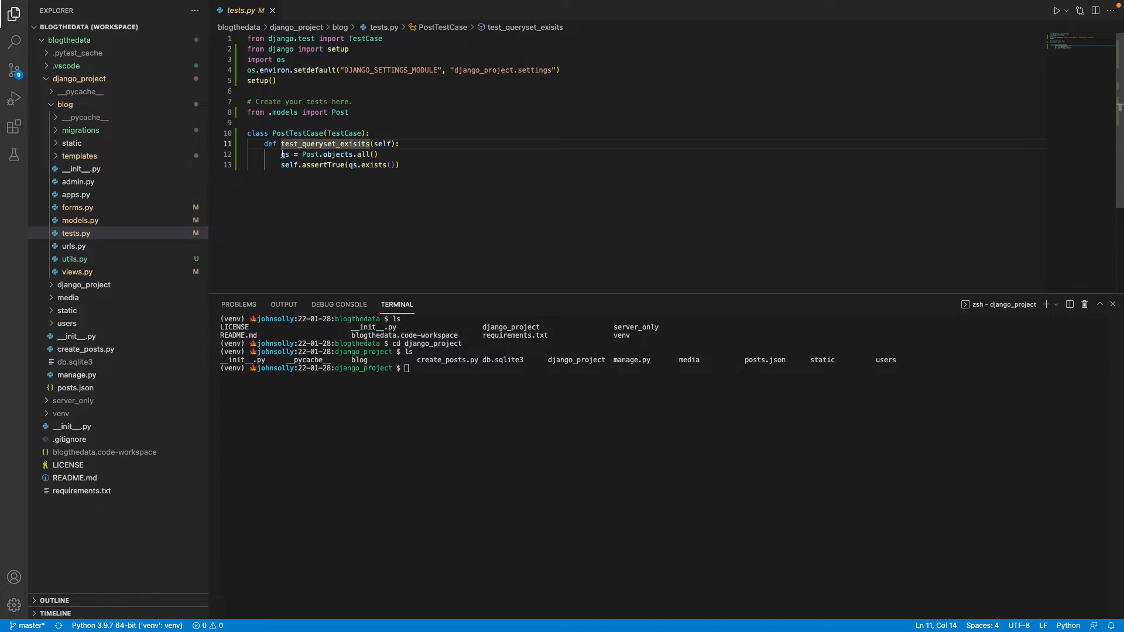
mouse_move(335, 143)
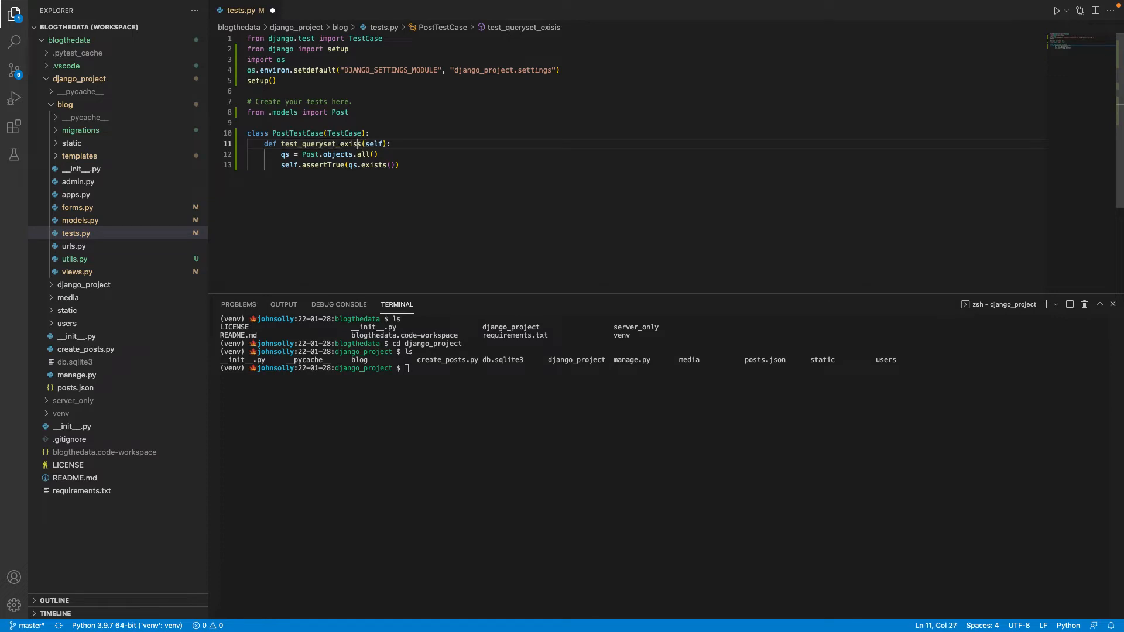
Step: Finish renaming the method to test_queryset_exists and highlight Post.objects in the query
type("t")
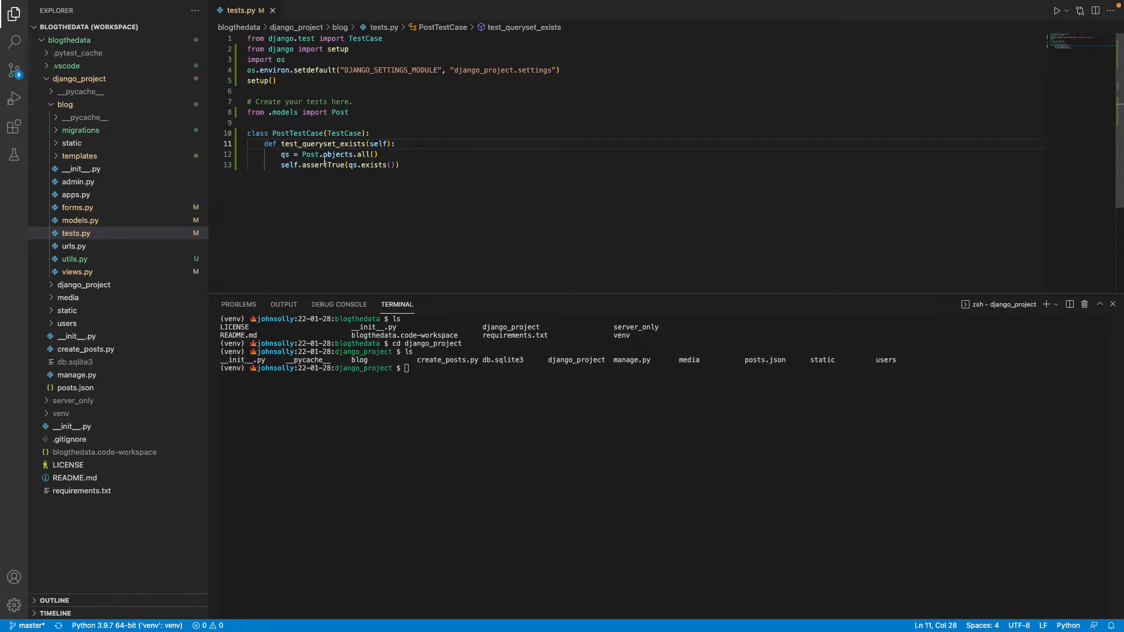
double_click(311, 154)
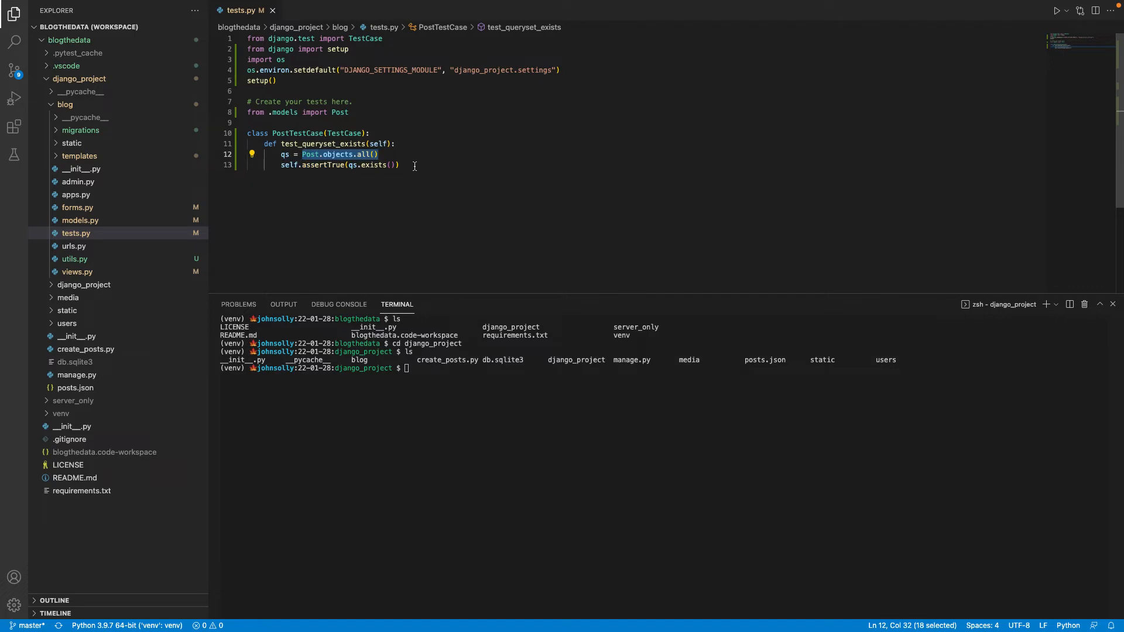
mouse_move(415, 159)
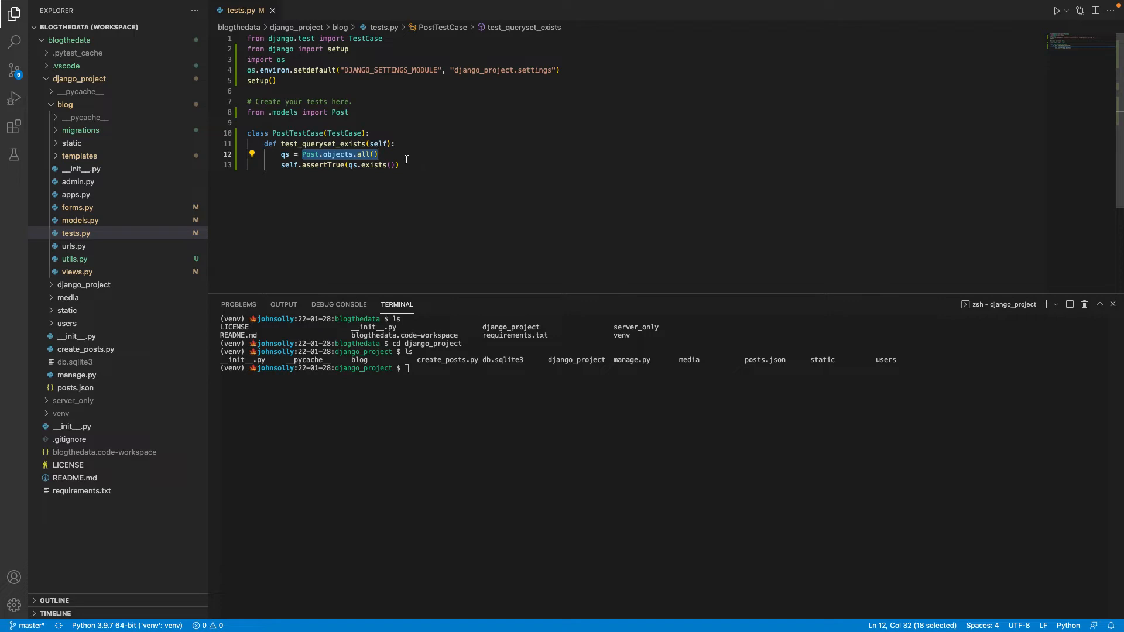
mouse_move(387, 164)
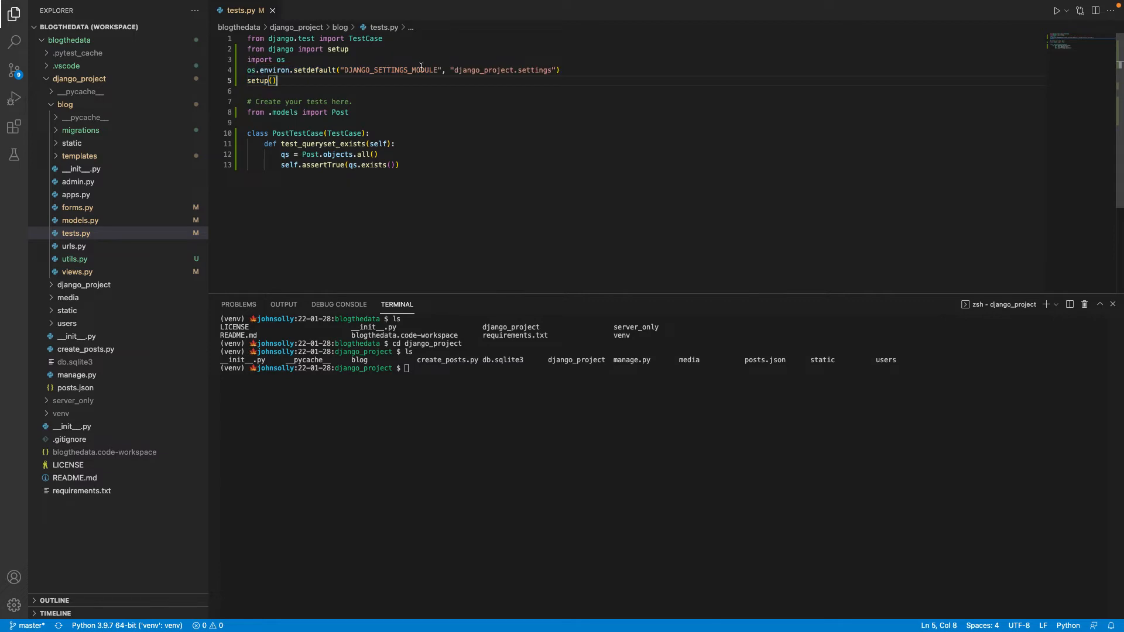
left_click_drag(279, 80, 247, 70)
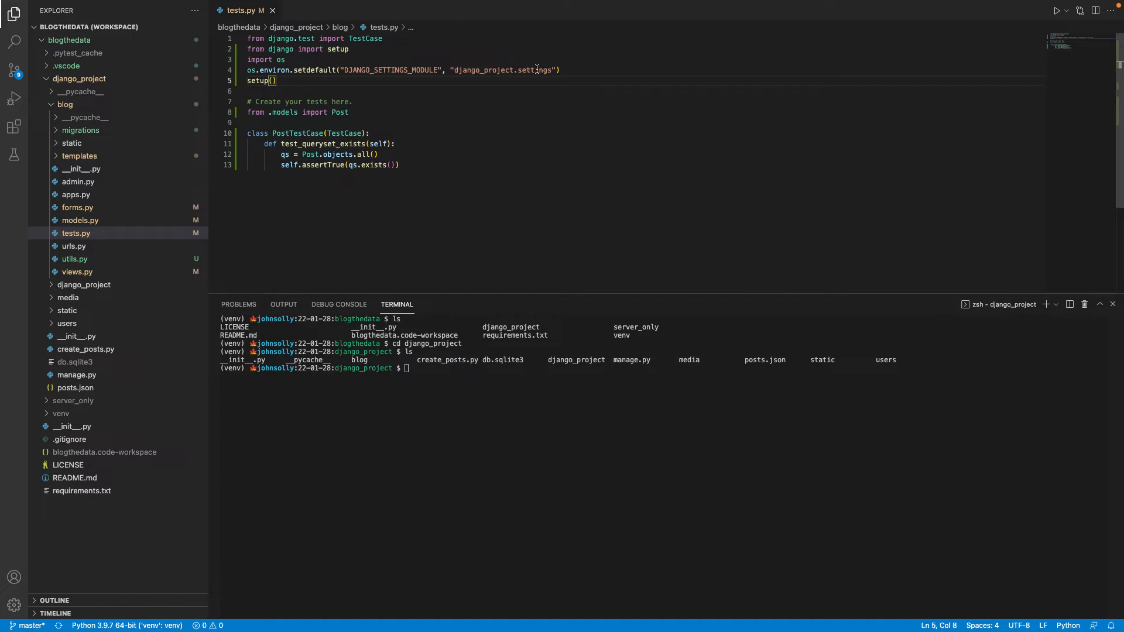
mouse_move(509, 70)
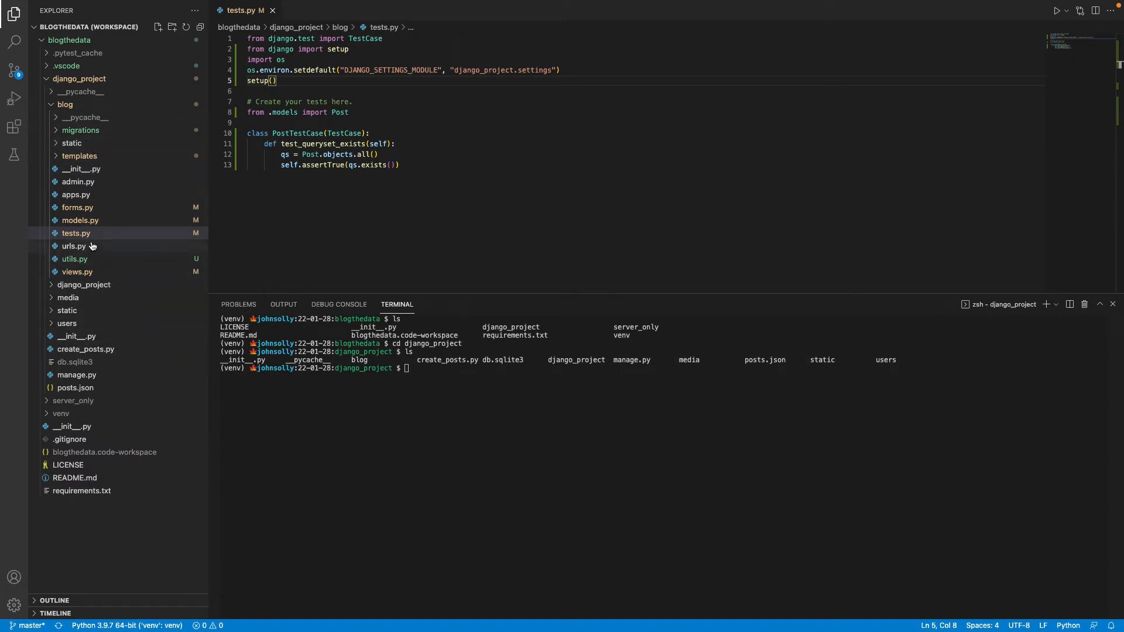
Step: Open django_project's asgi.py, highlight django_project in DJANGO_SETTINGS_MODULE, then return to tests.py
left_click(83, 285)
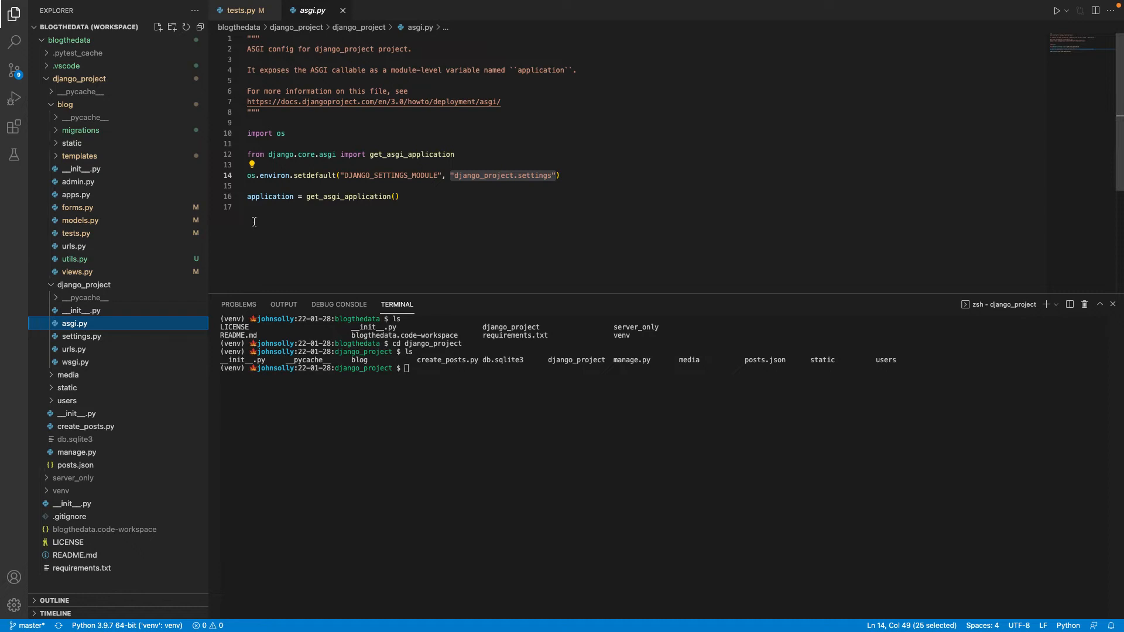
mouse_move(511, 152)
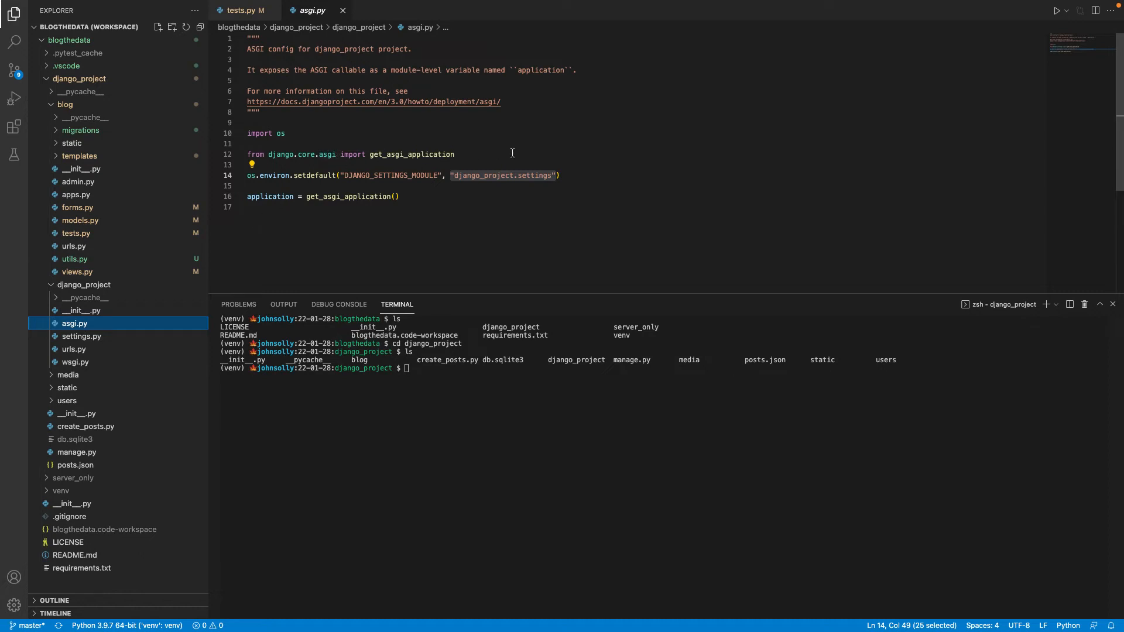
double_click(485, 175)
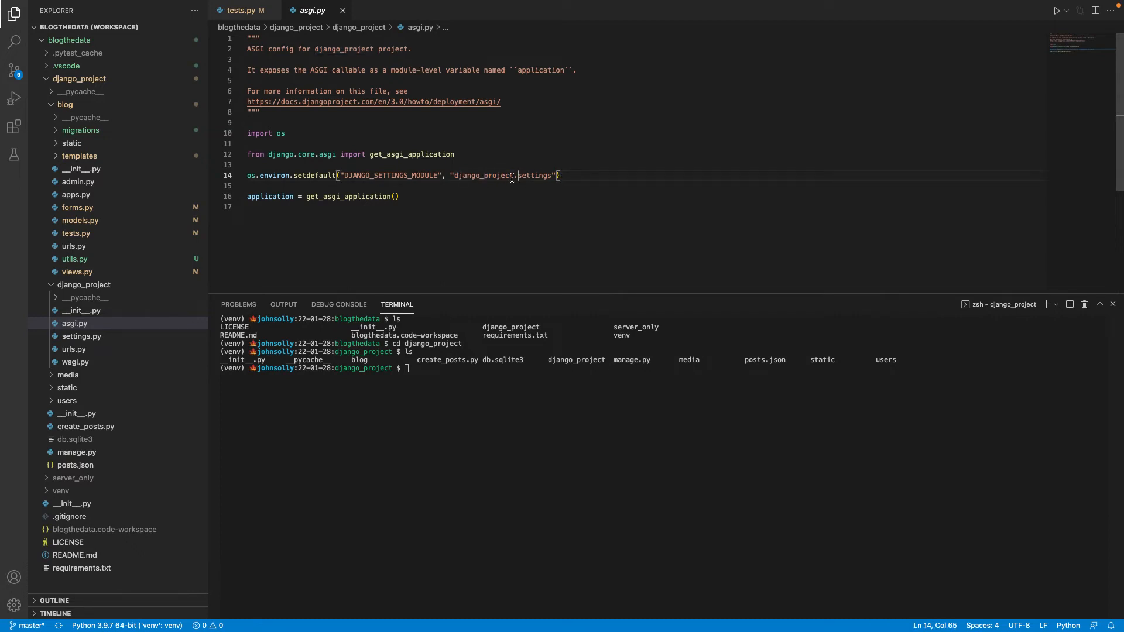
double_click(484, 175)
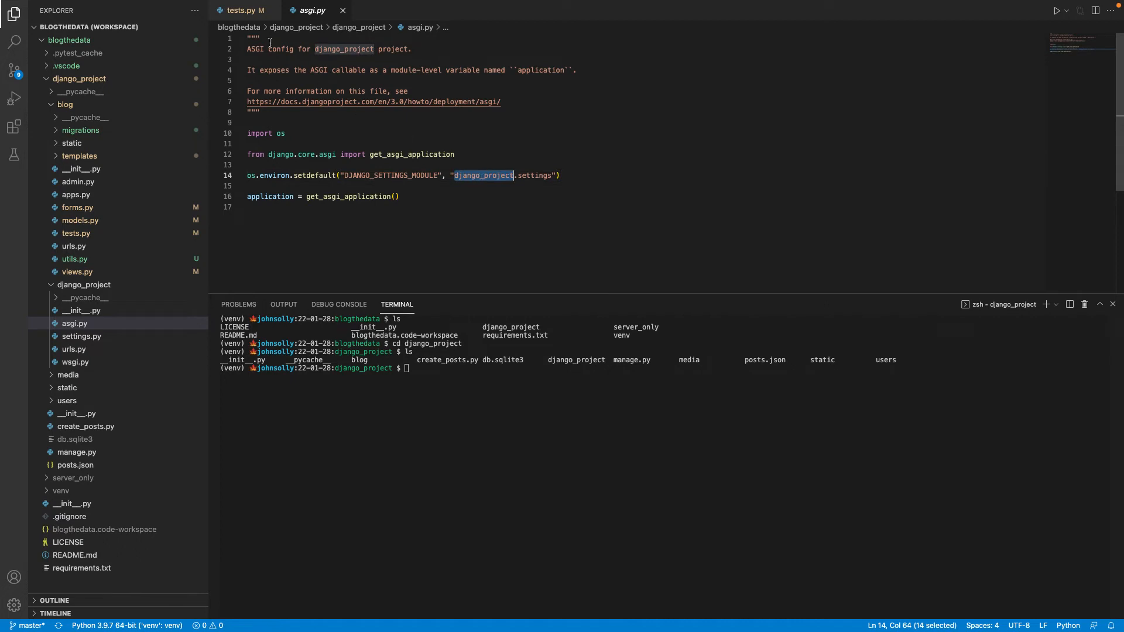
left_click(242, 10)
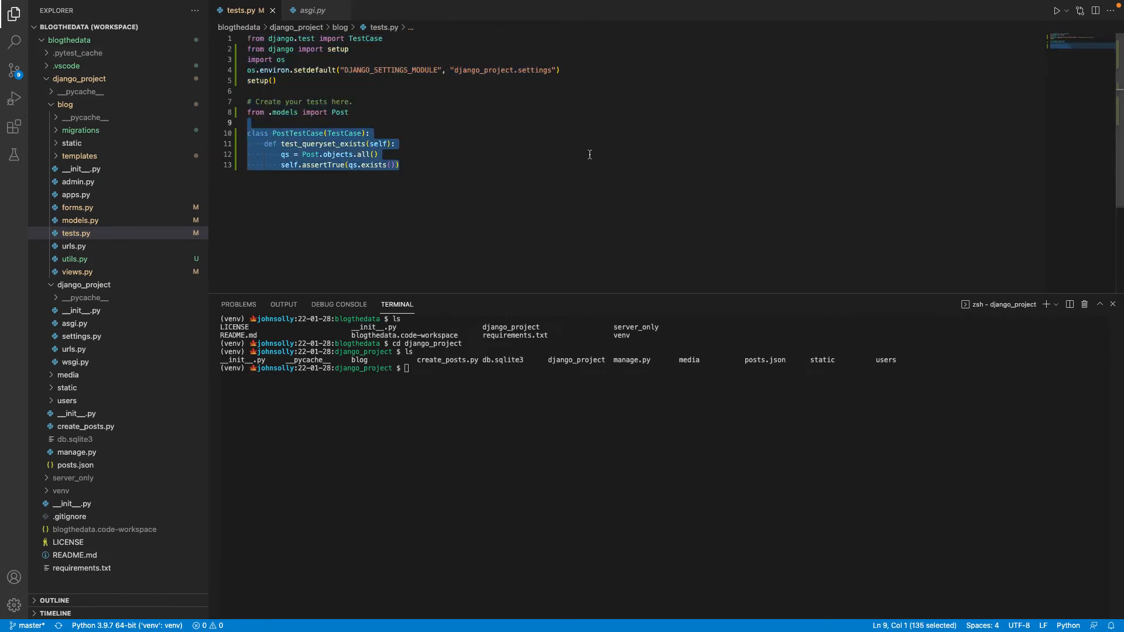
Step: Show the Testing view, which finds no tests, and bring up the Preferences menu
left_click(393, 143)
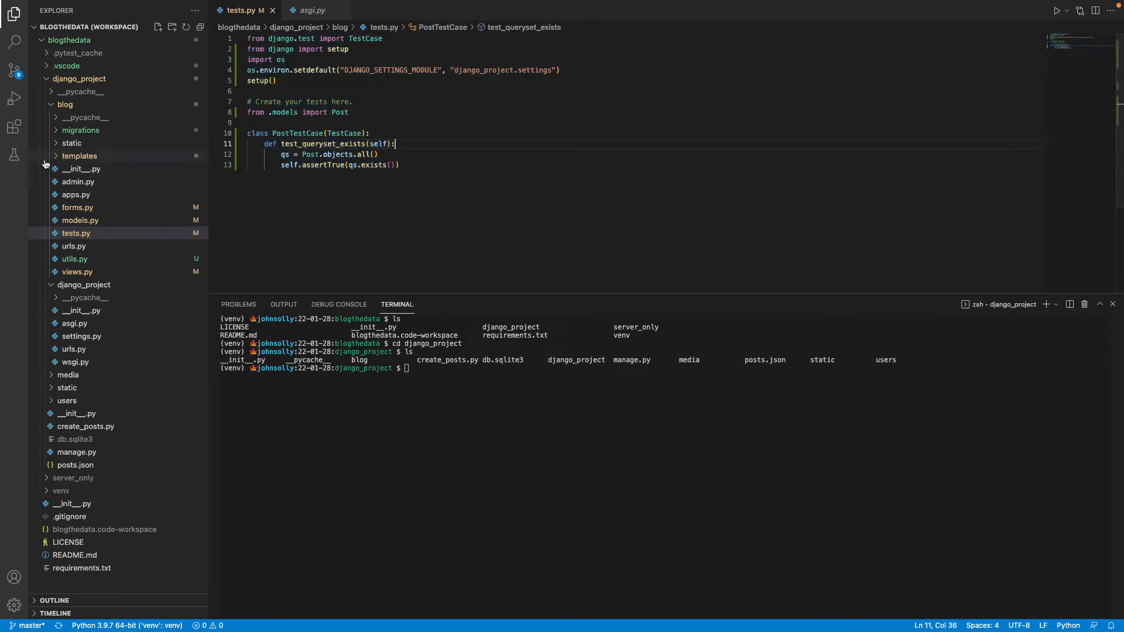
left_click(14, 155)
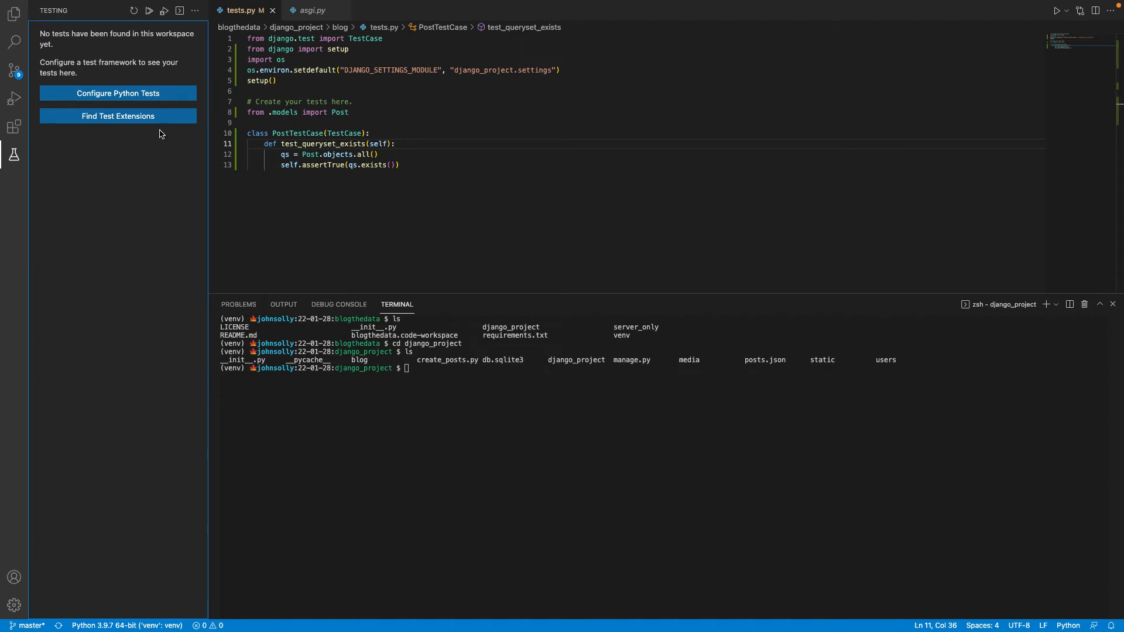
mouse_move(134, 141)
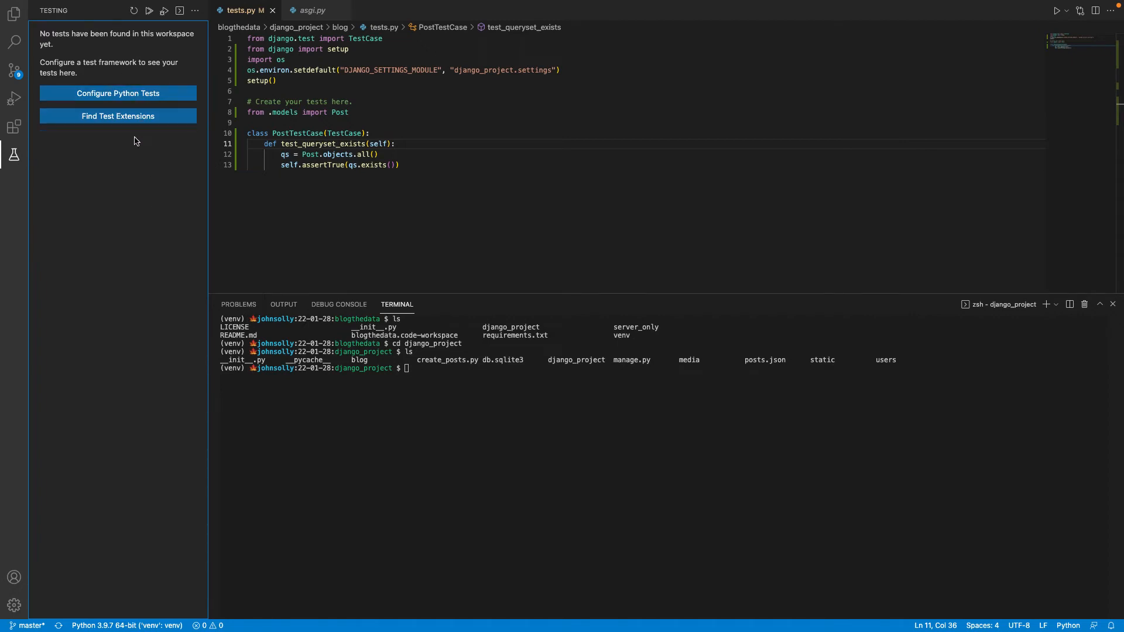
mouse_move(117, 93)
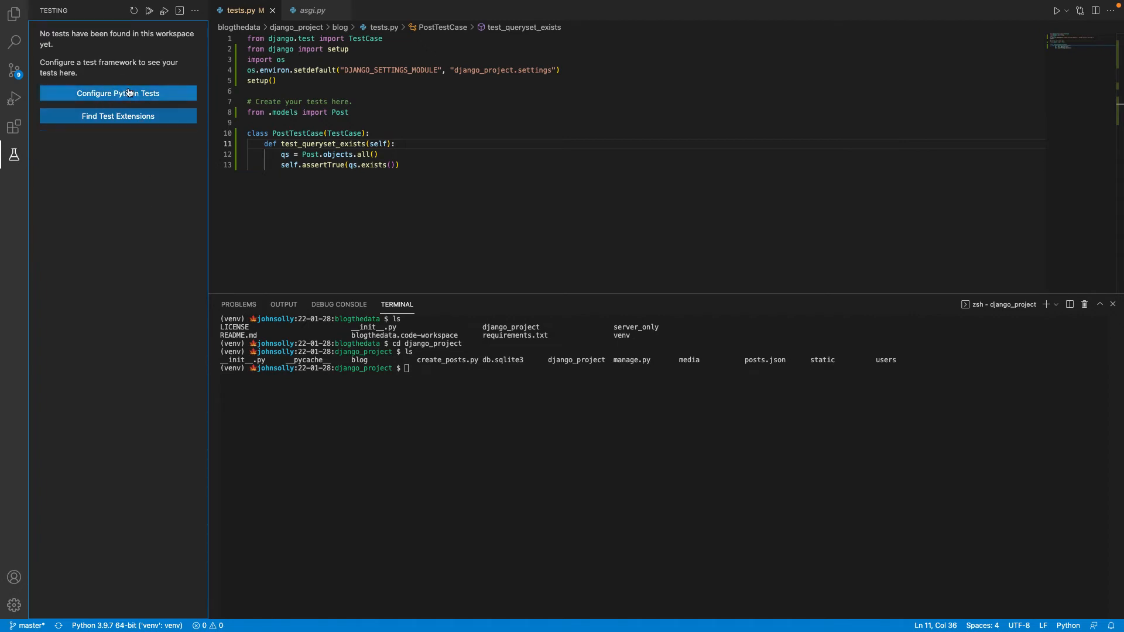
mouse_move(57, 4)
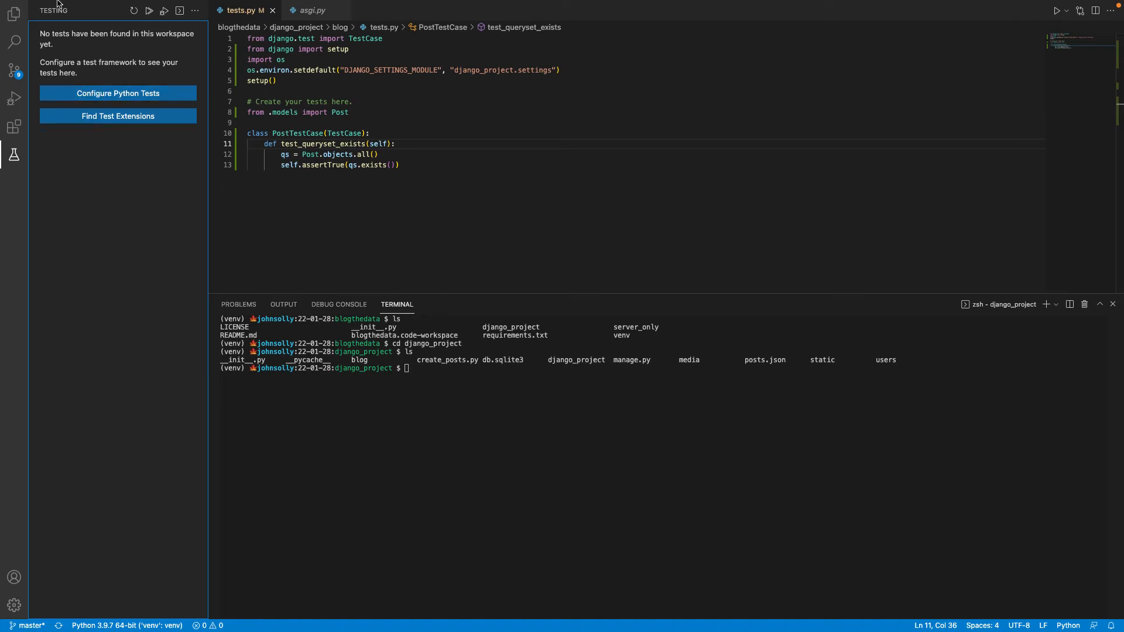
left_click(41, 6)
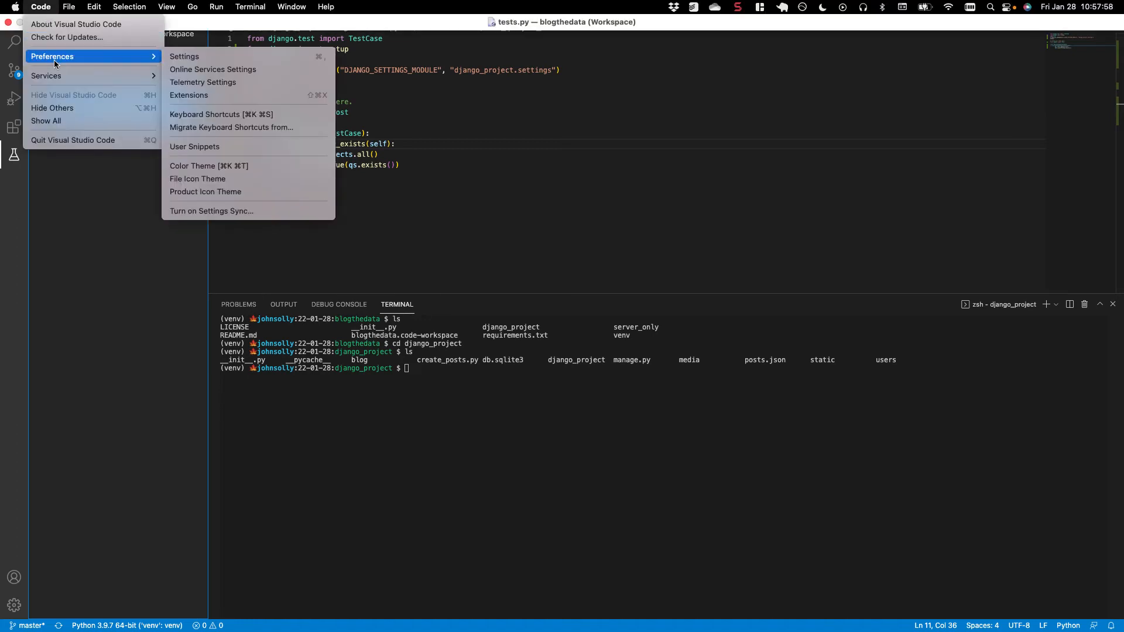
Step: Search Settings for 'unit', 'pyt' and 'test' options and browse the results
left_click(184, 56)
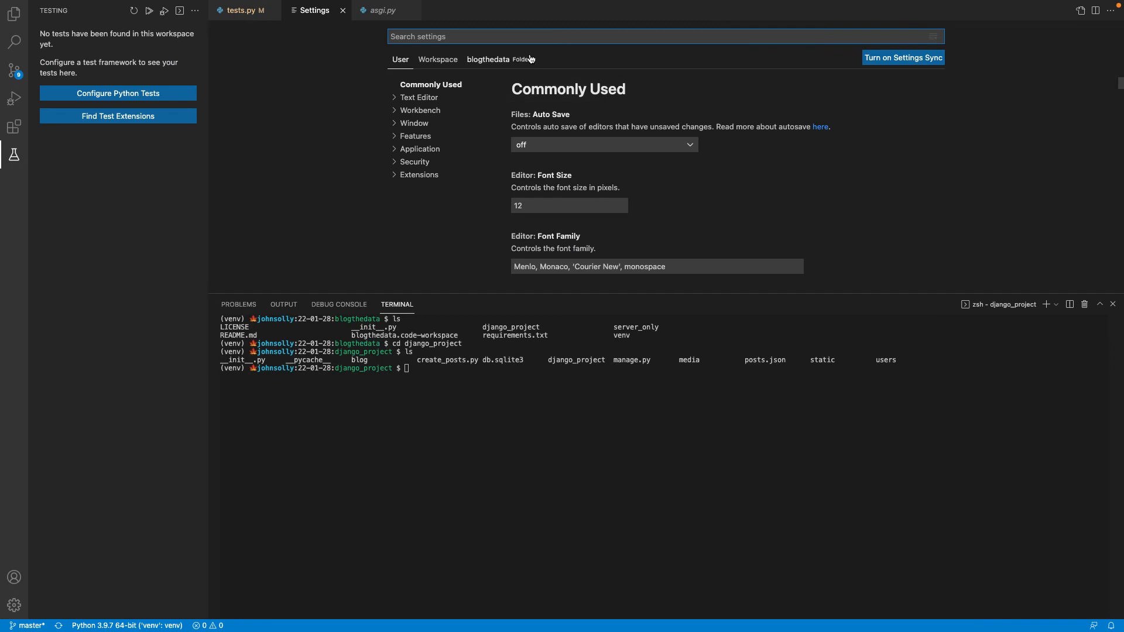
type("unit")
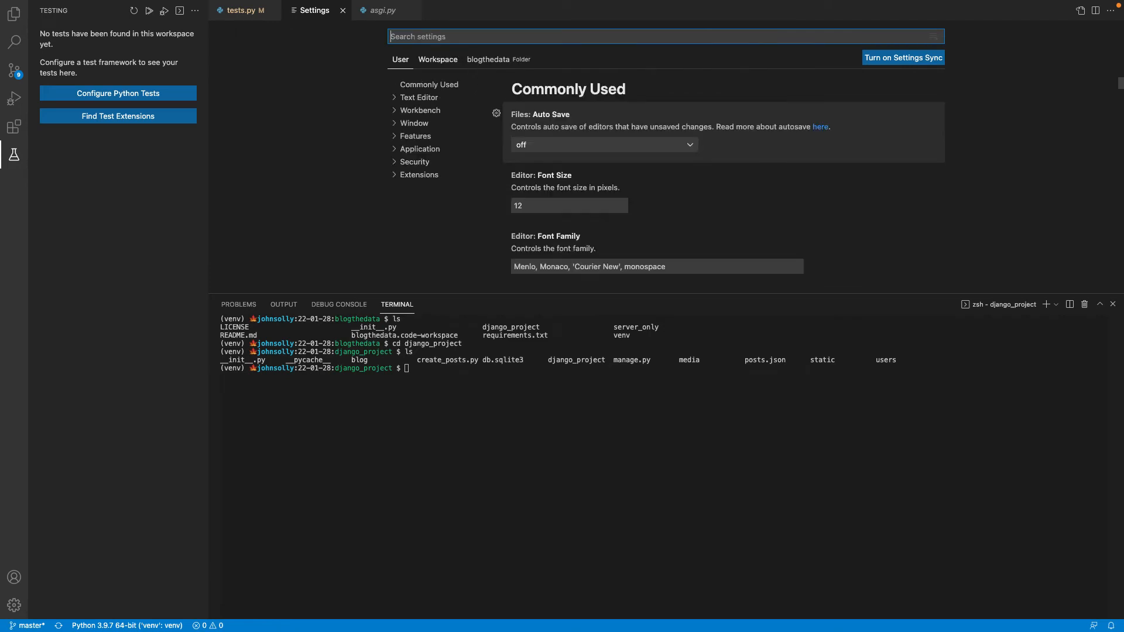
type("pyt")
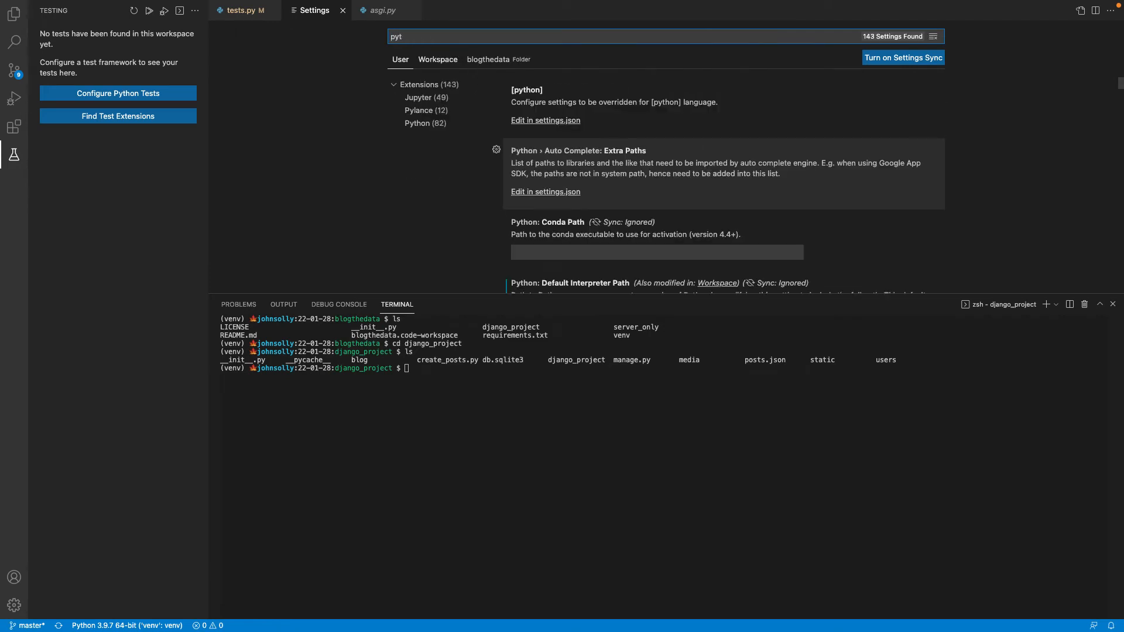
type("test")
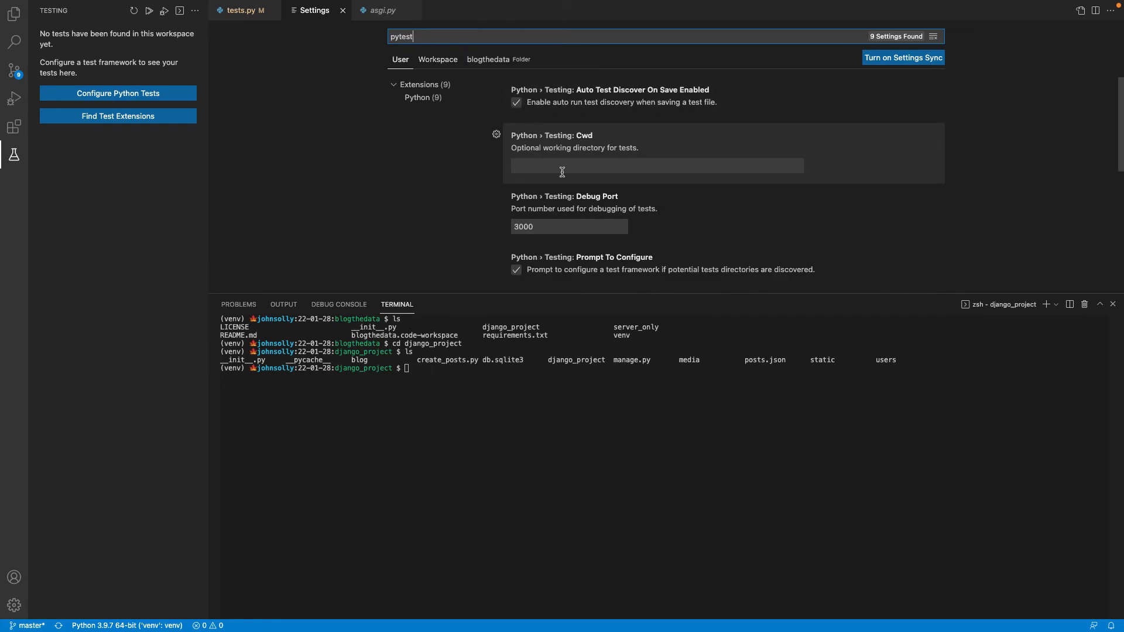
scroll("down", 3)
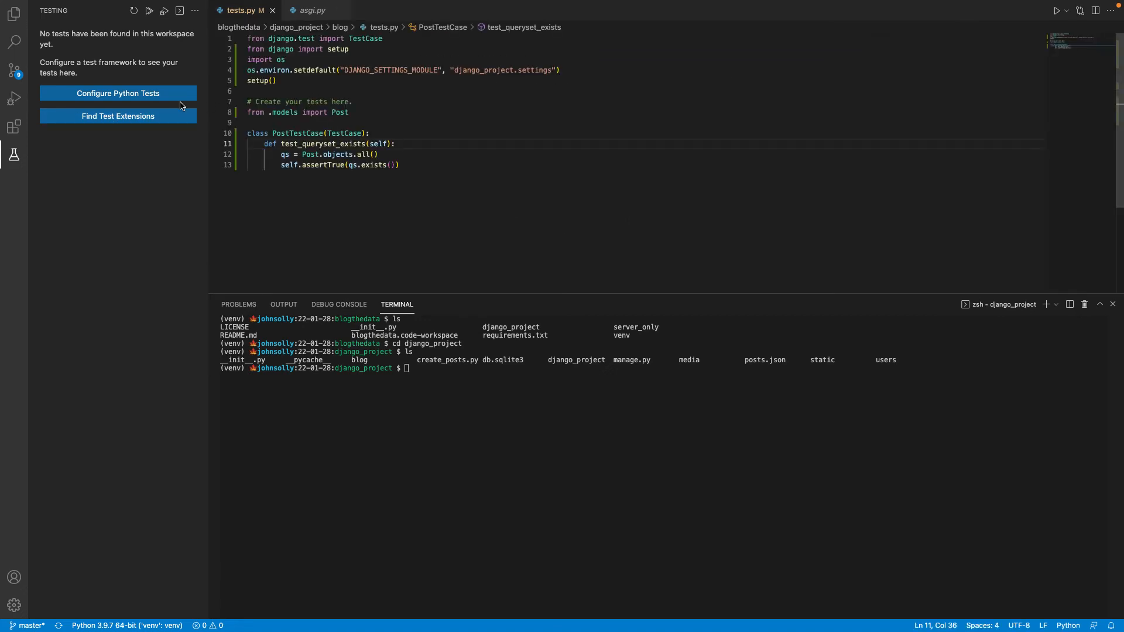
Step: Configure Python tests using unittest with django_project as the tests directory
left_click(118, 93)
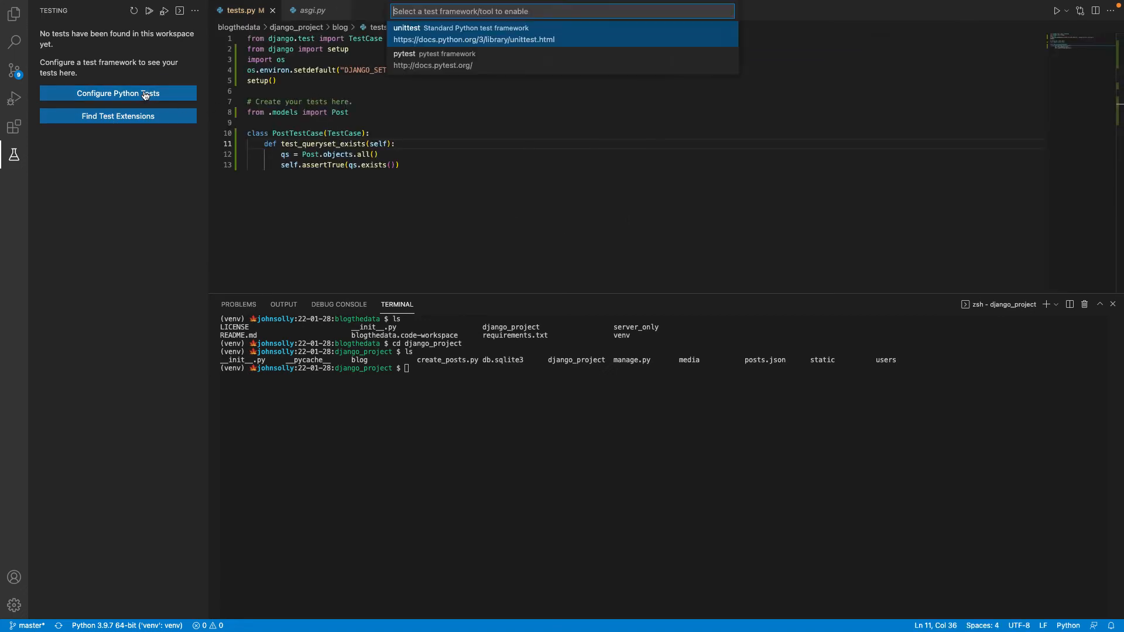
mouse_move(459, 60)
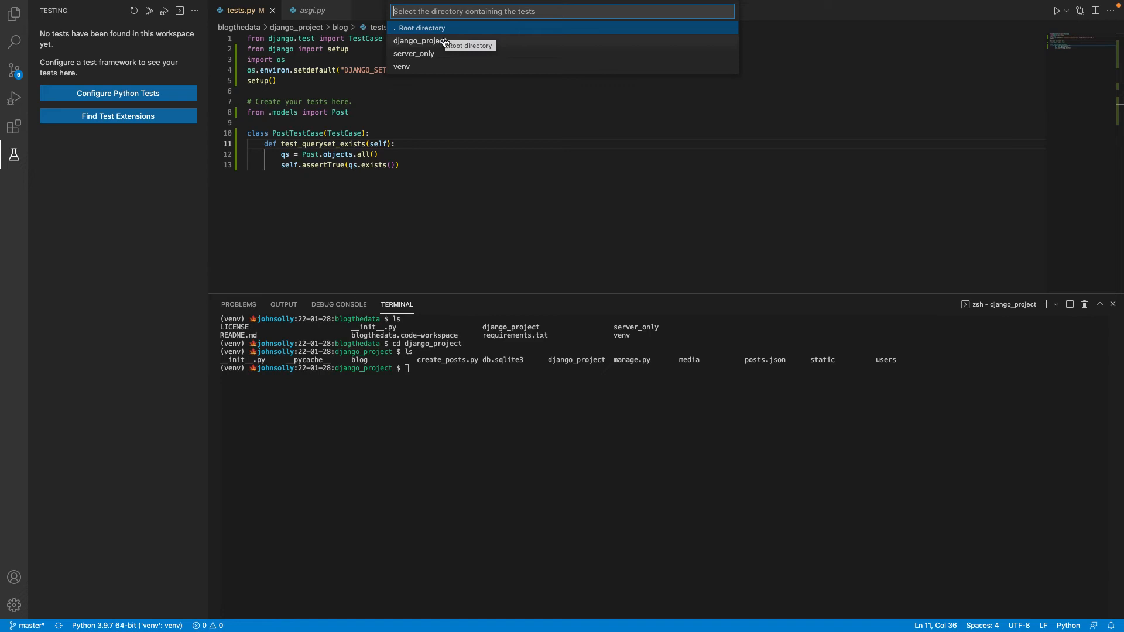
mouse_move(442, 53)
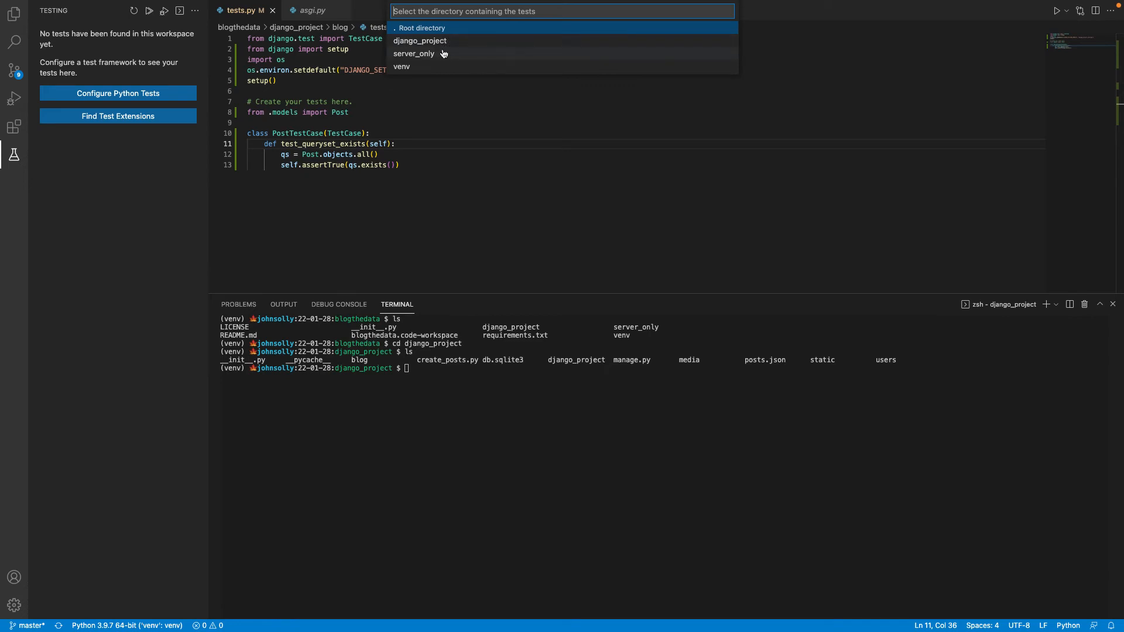
mouse_move(420, 41)
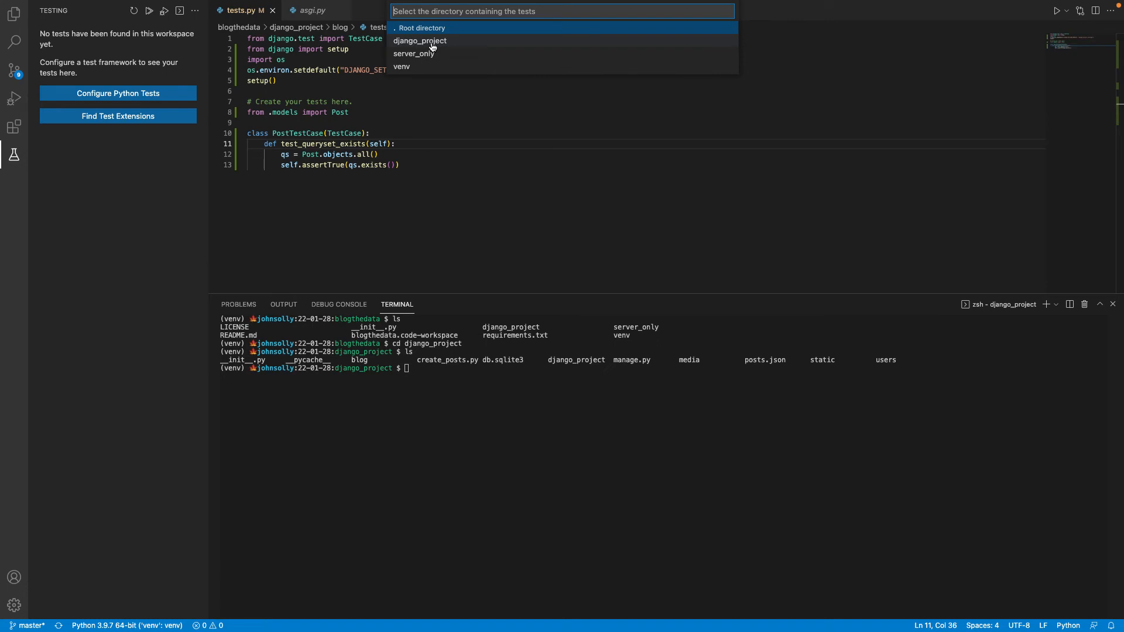
left_click(419, 40)
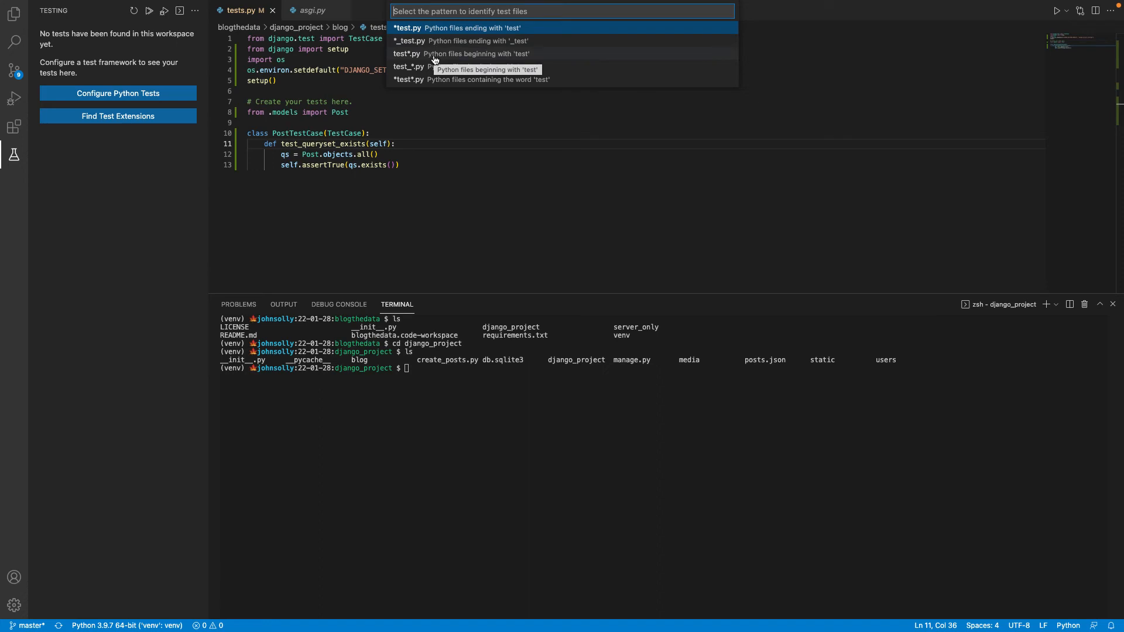
mouse_move(406, 67)
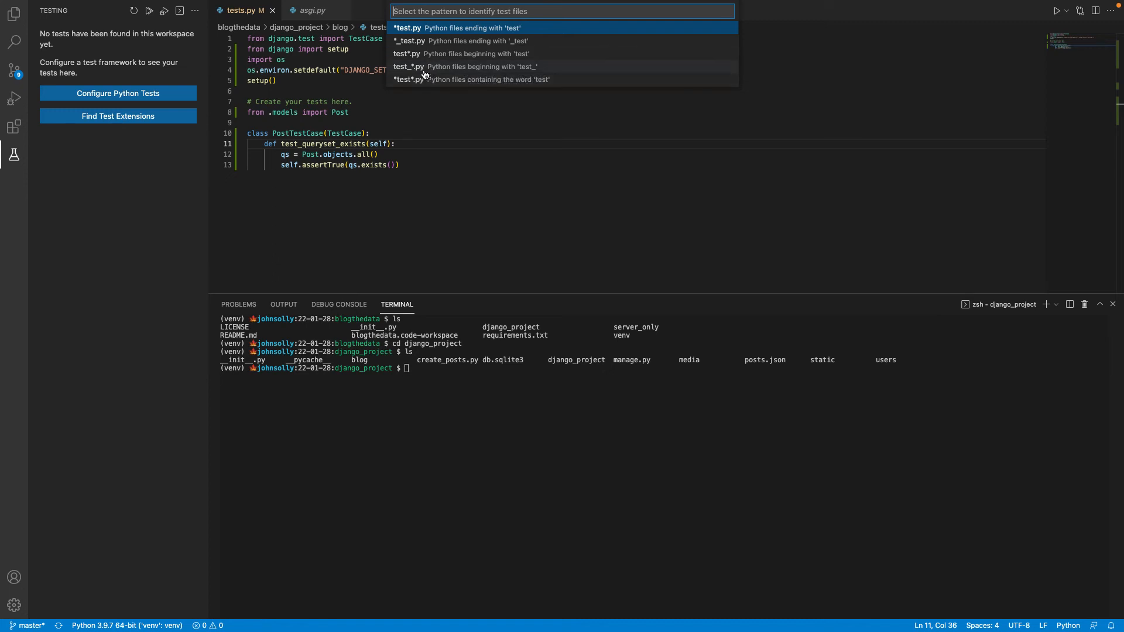
mouse_move(406, 54)
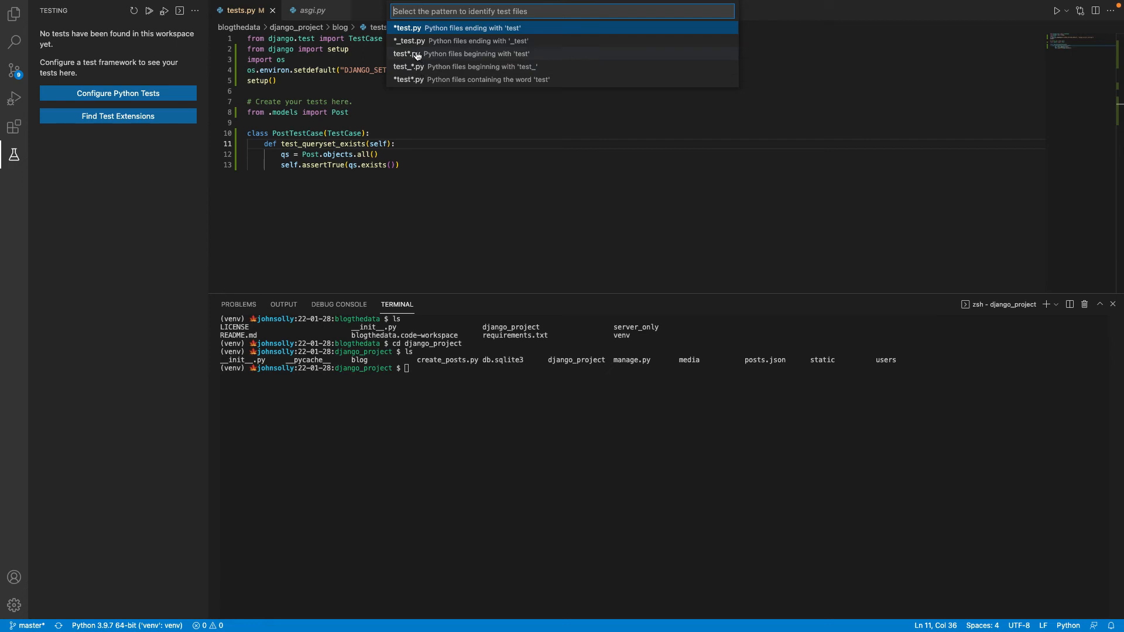
mouse_move(402, 56)
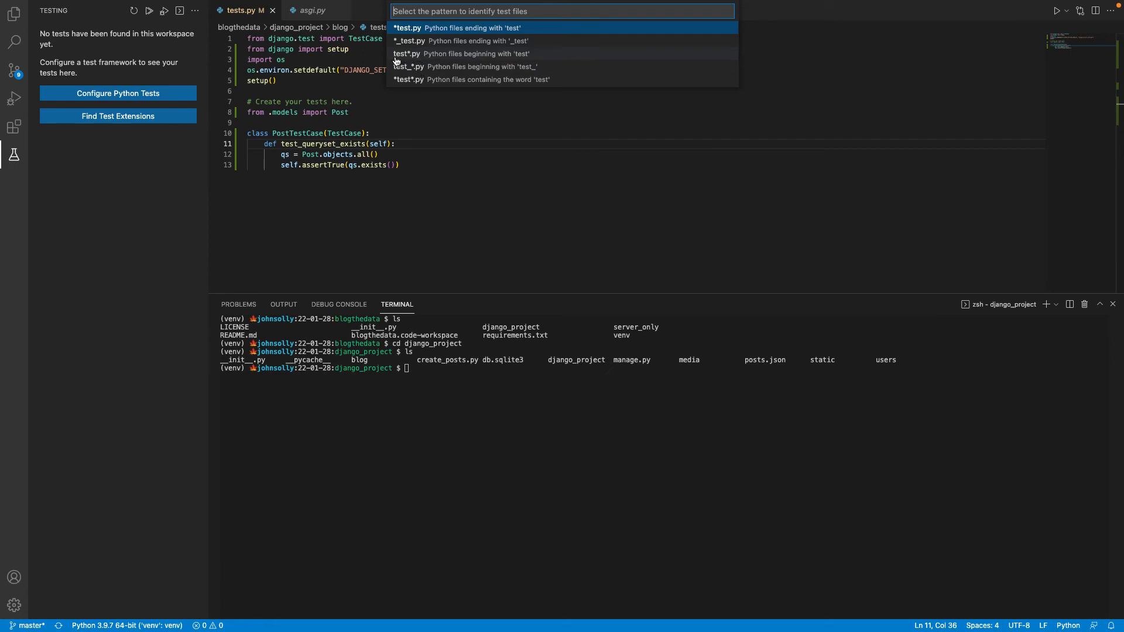
mouse_move(402, 57)
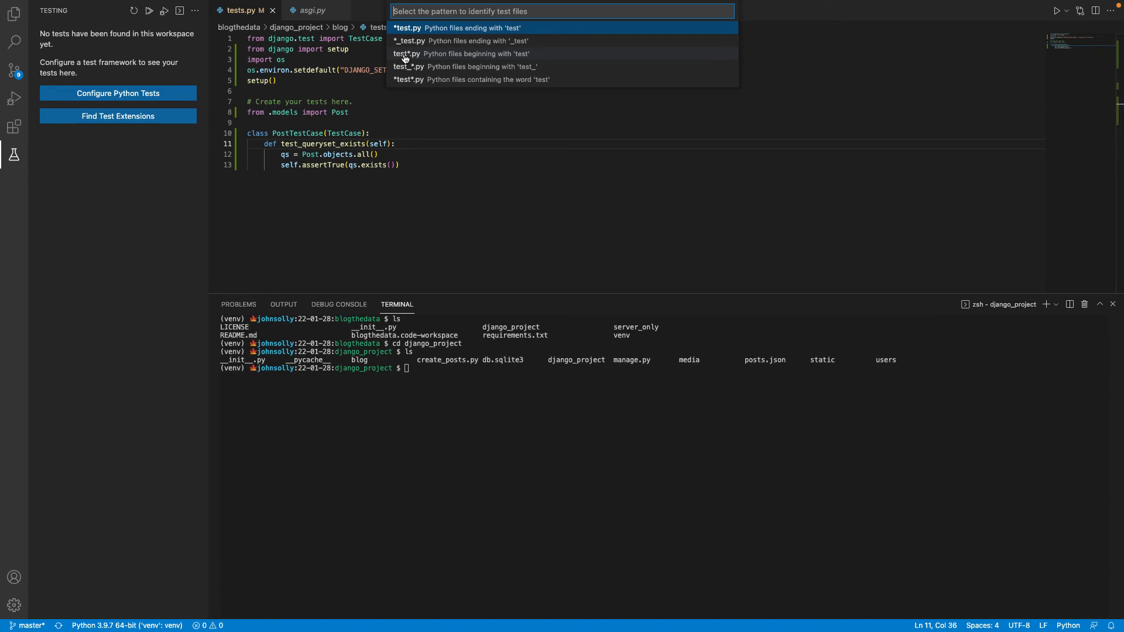
mouse_move(407, 59)
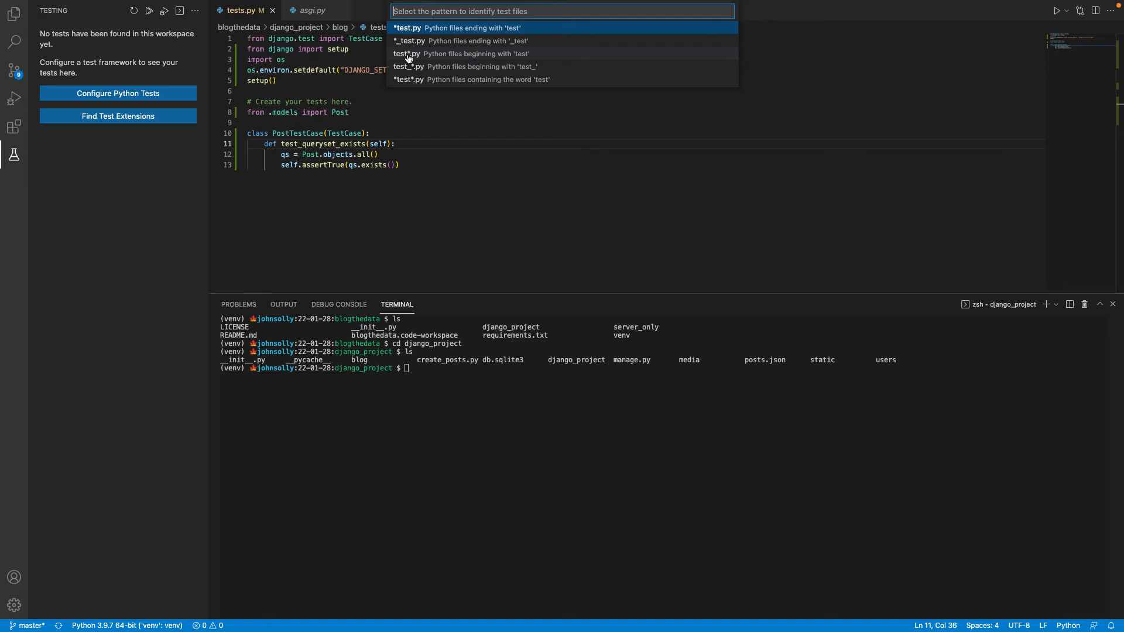
mouse_move(407, 60)
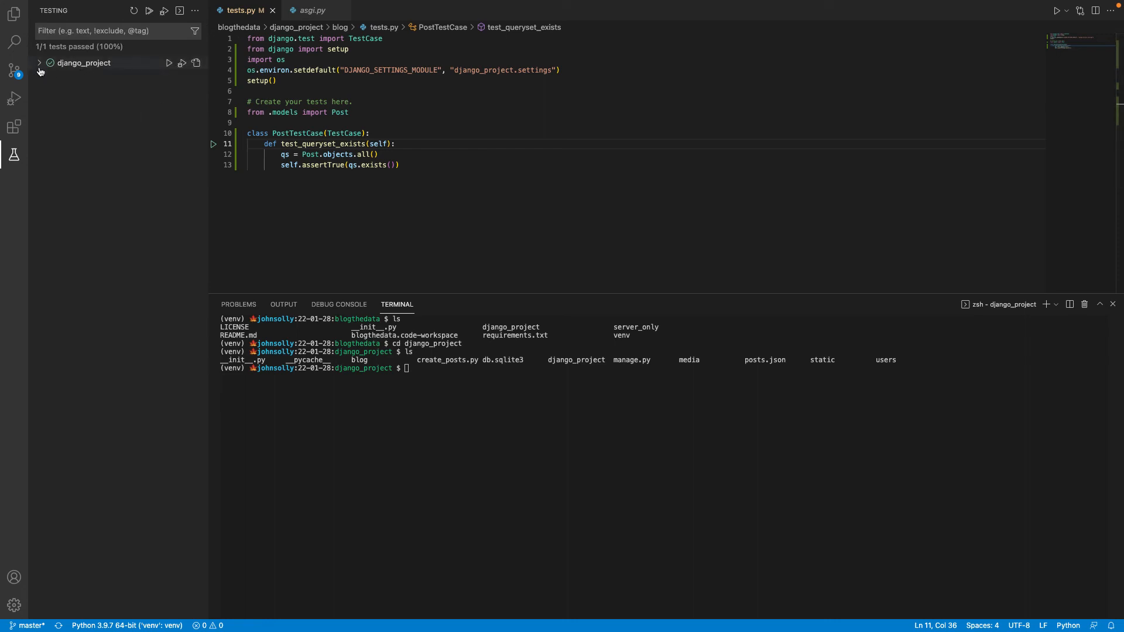
Step: Expand django_project, blog and tests.py, then run PostTestCase so test_queryset_exists passes
left_click(39, 63)
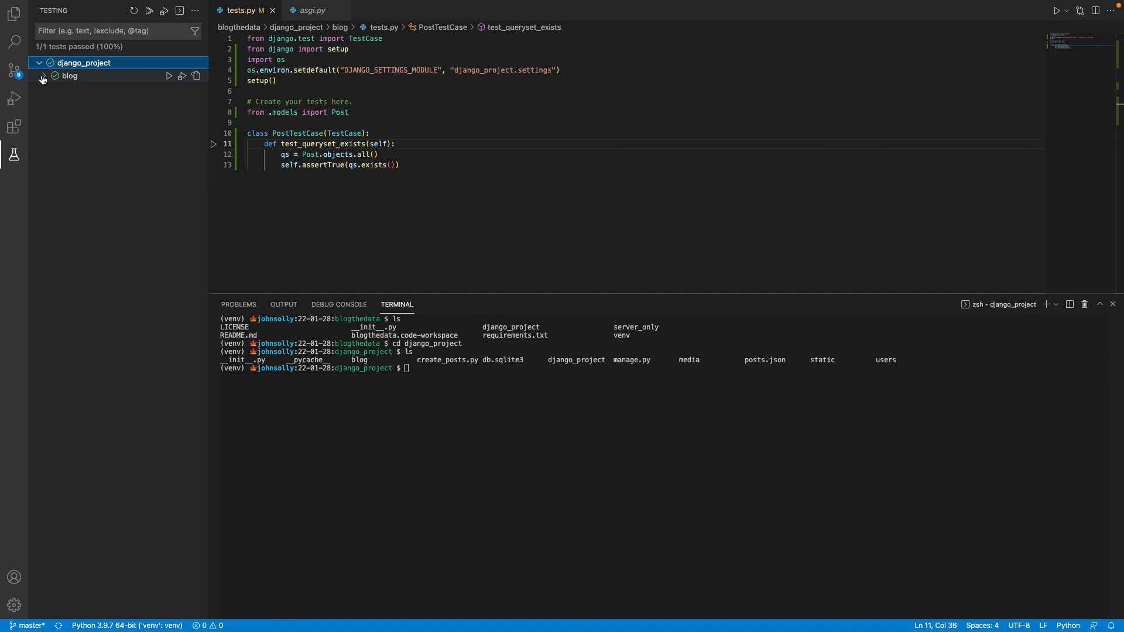
left_click(43, 76)
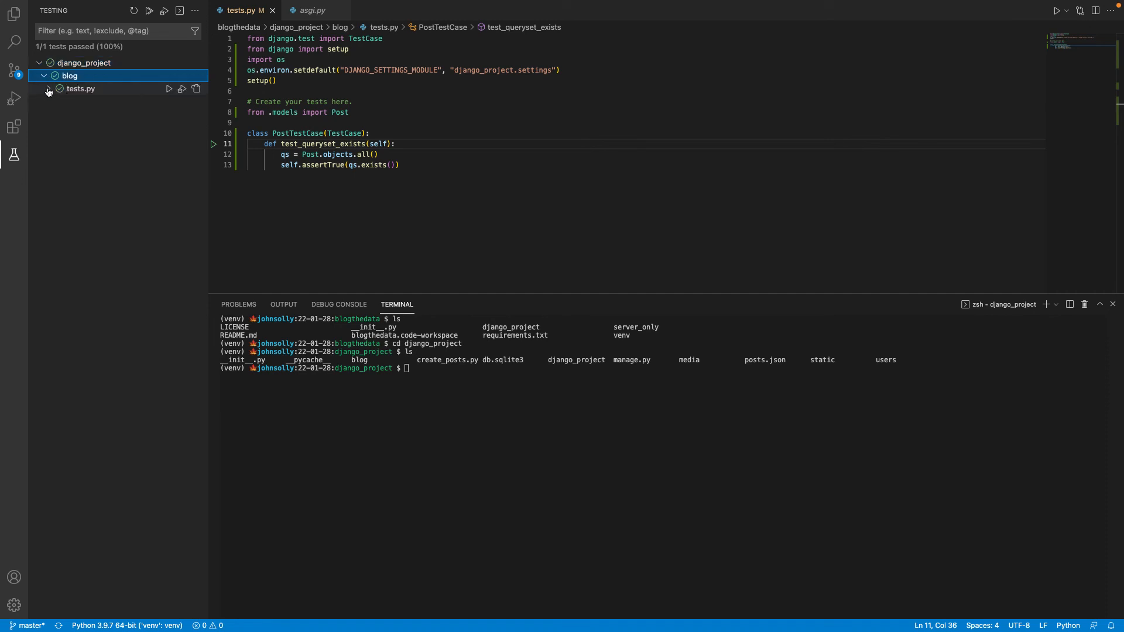
left_click(80, 88)
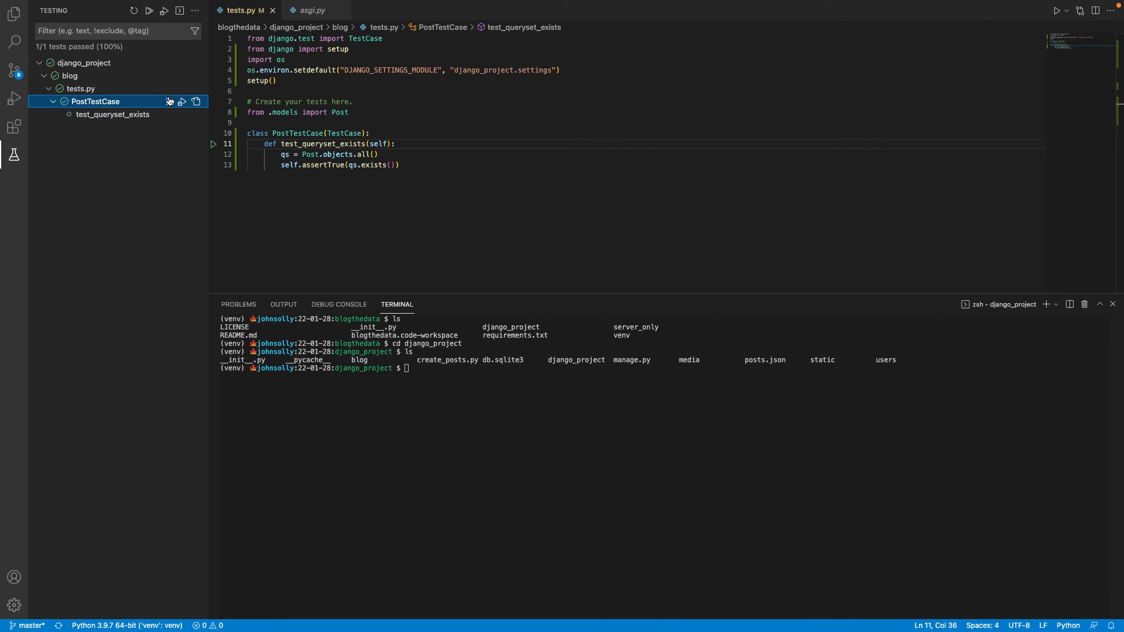
left_click(170, 101)
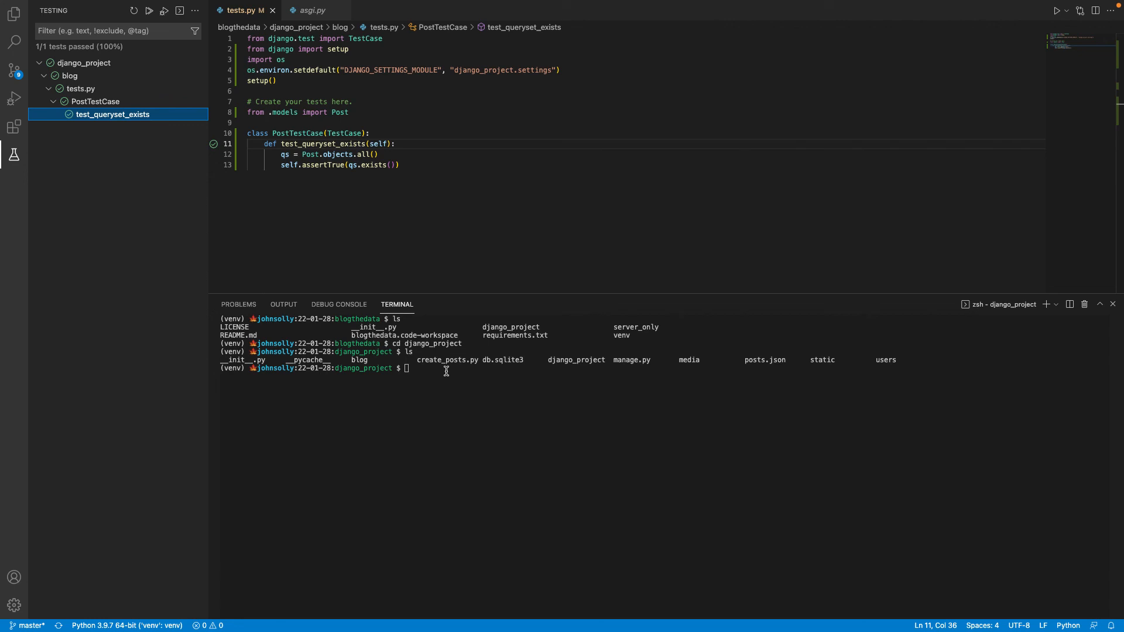
mouse_move(96, 130)
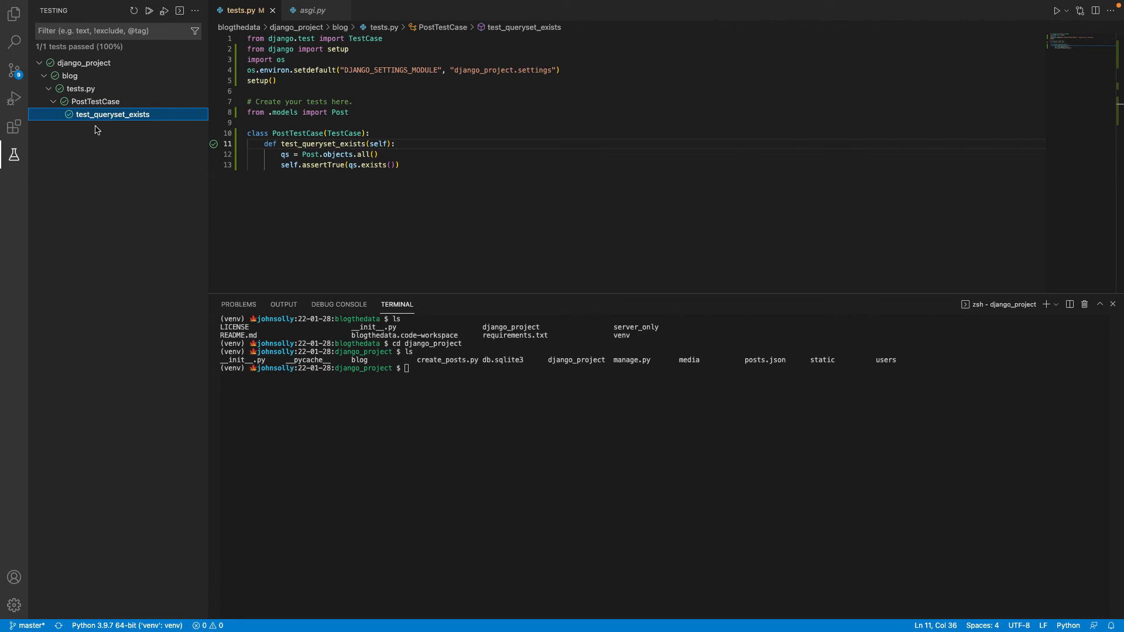
mouse_move(113, 114)
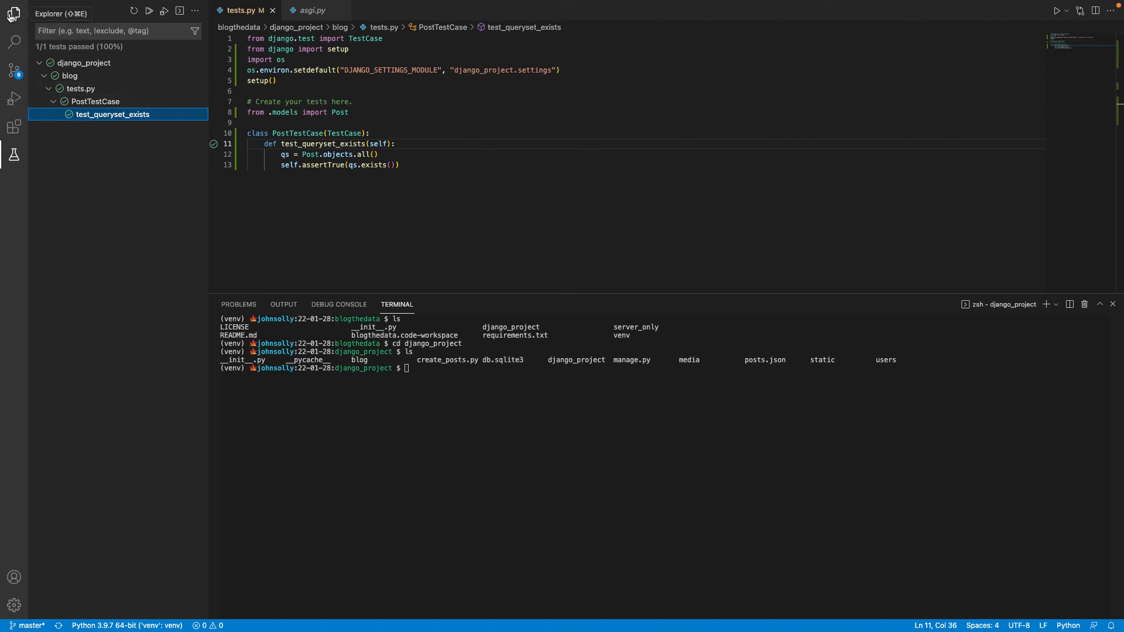
Step: Switch the sidebar from Testing to the Explorer to show the blogthedata workspace files
left_click(13, 13)
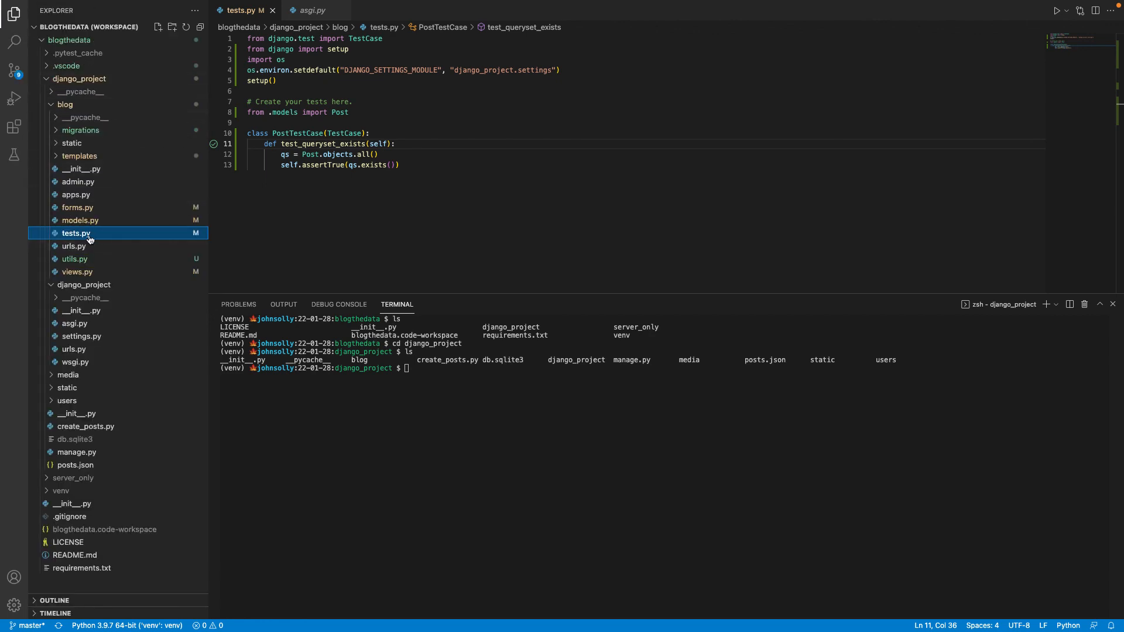
mouse_move(76, 233)
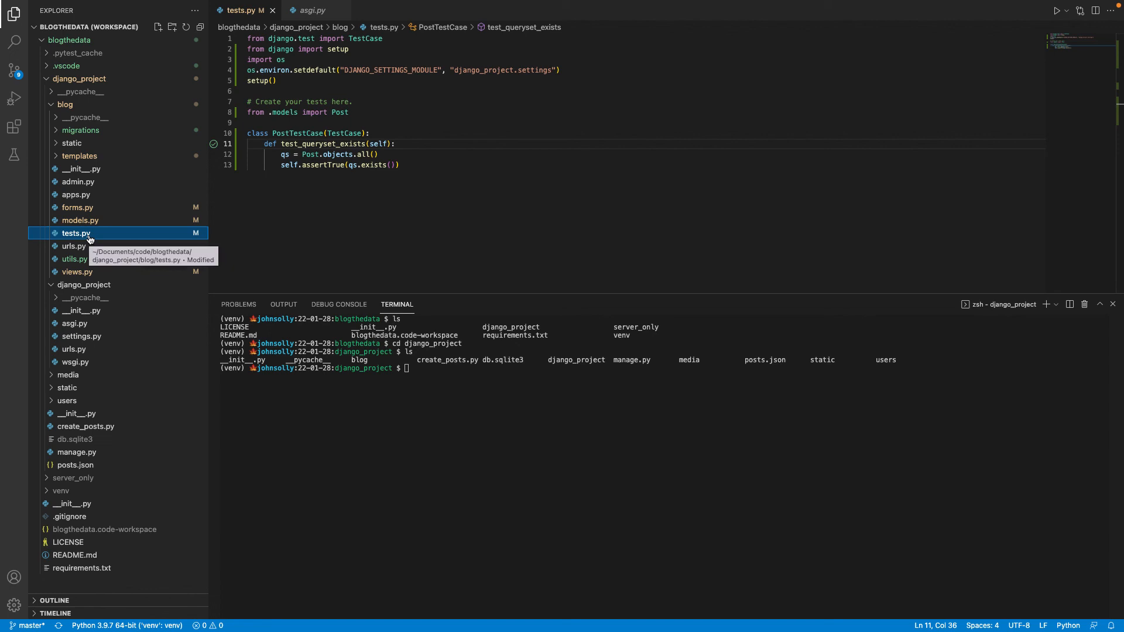